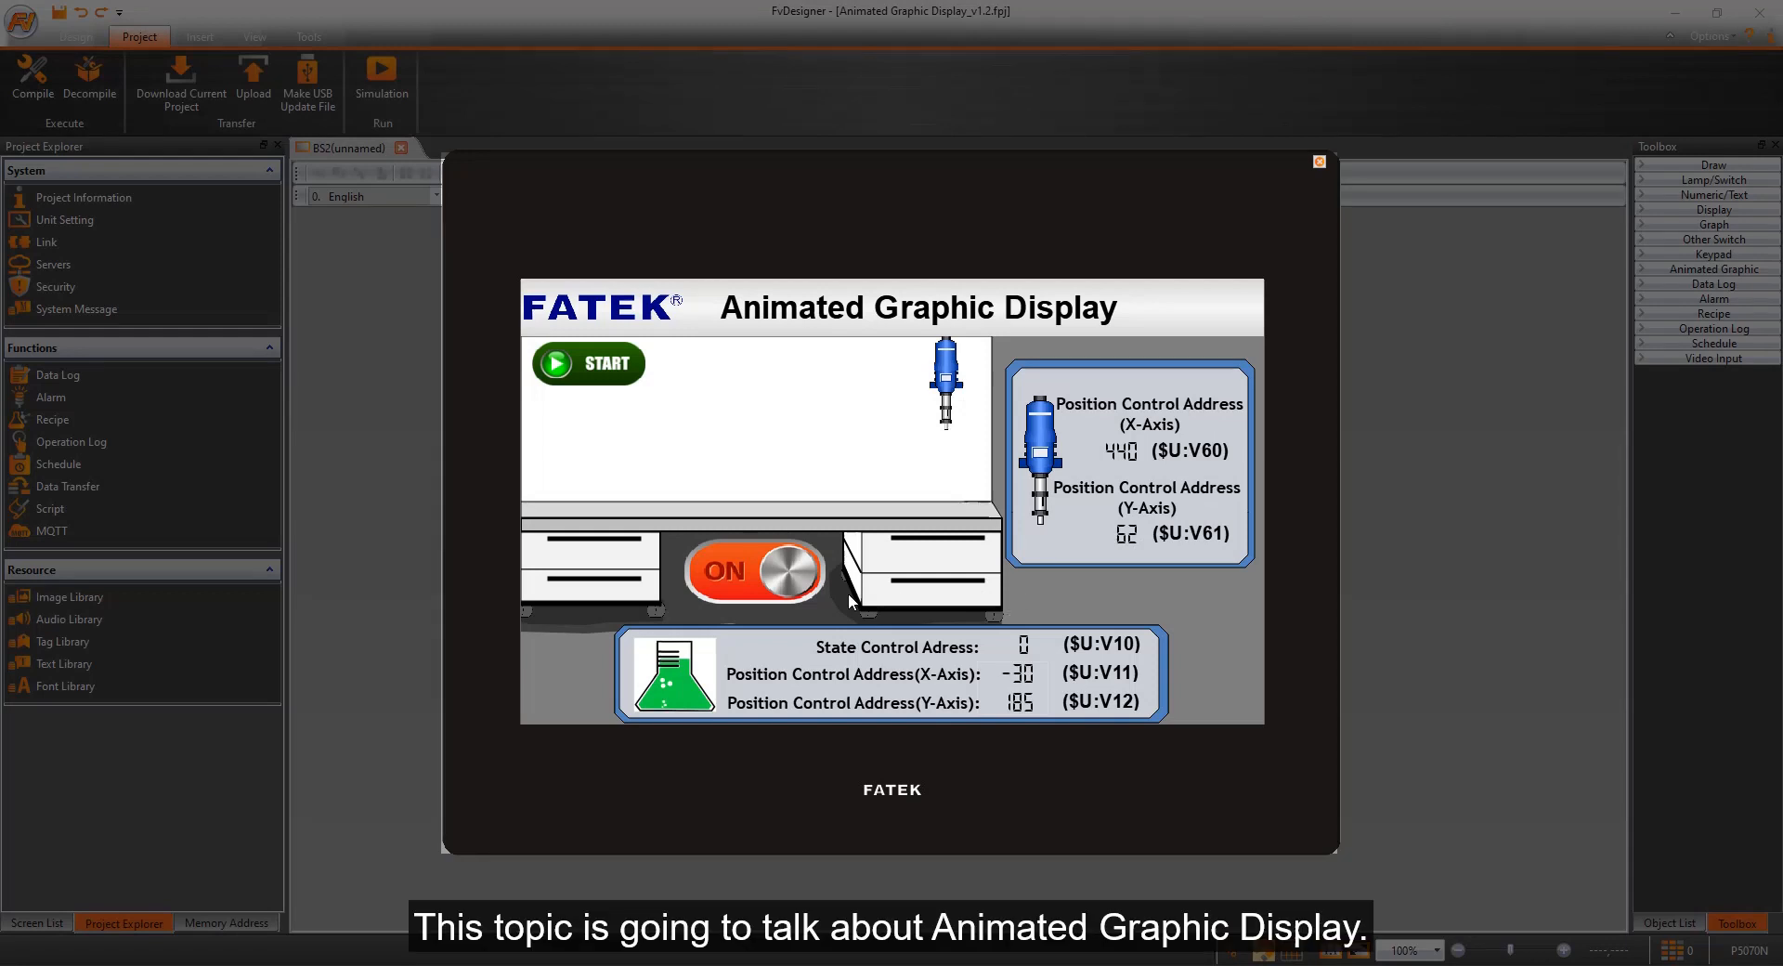
Start the machine in the running simulation, then close the simulation to return to the design view.
click(750, 570)
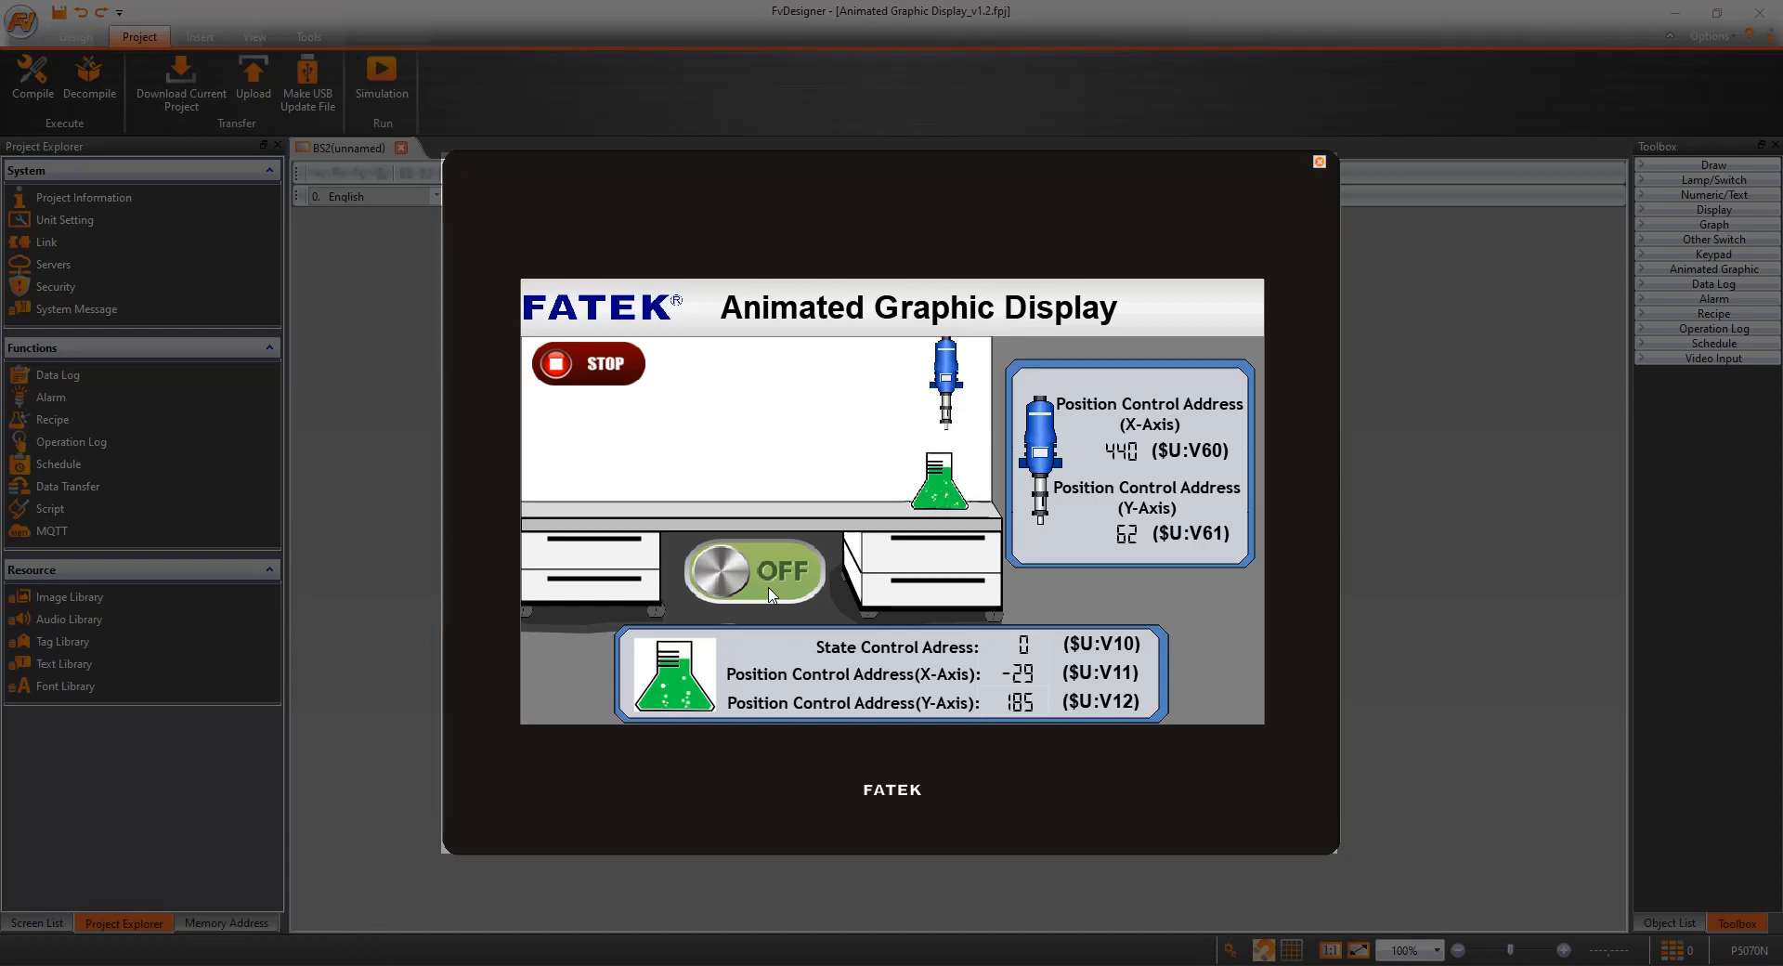
click(754, 572)
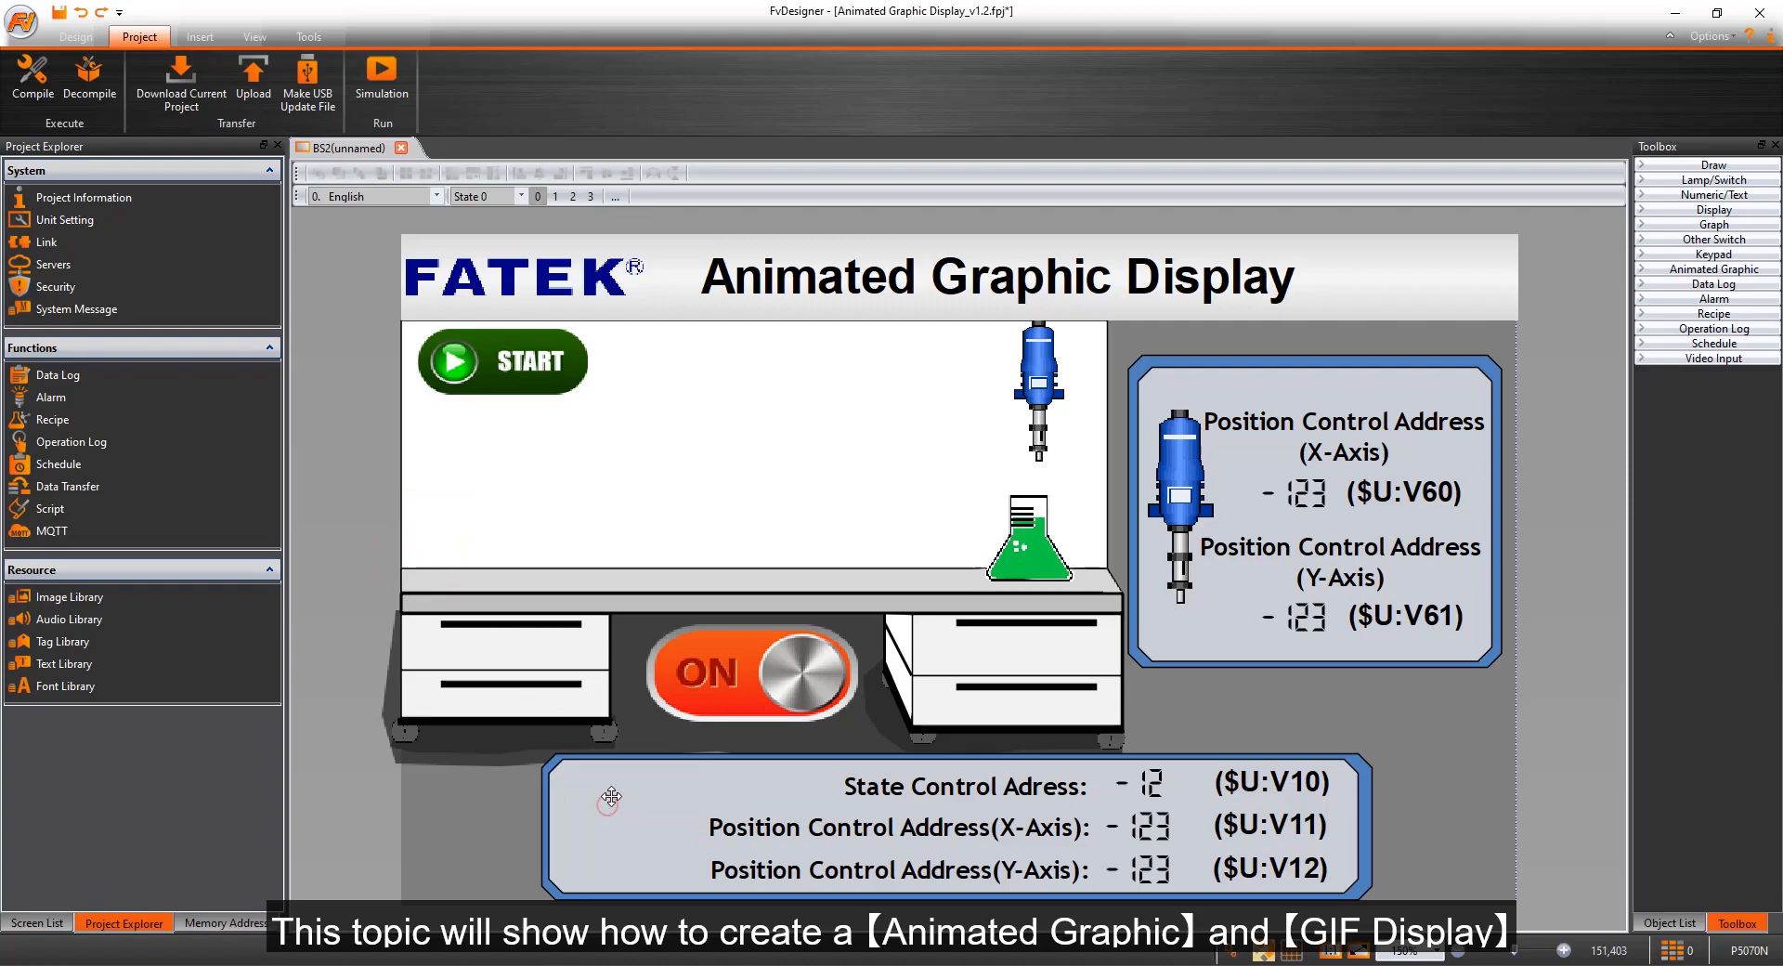
Place an Animated Graphic from the Toolbox onto the screen and bring up its properties.
click(1709, 269)
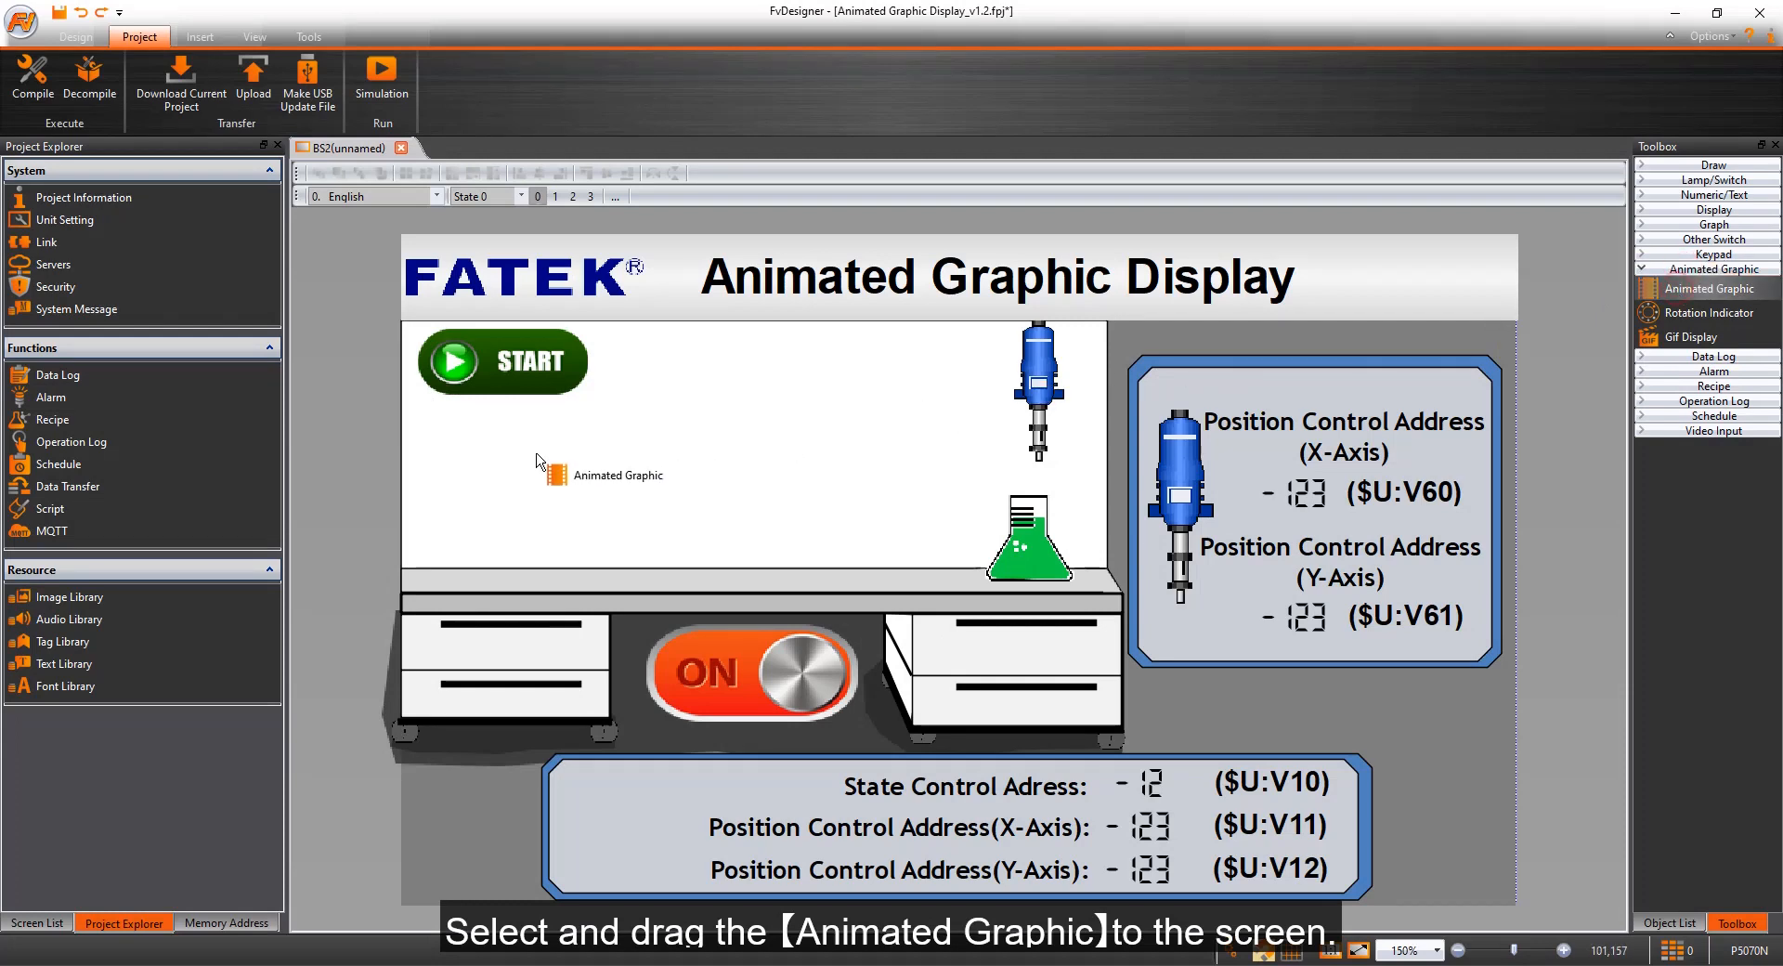
double_click(561, 474)
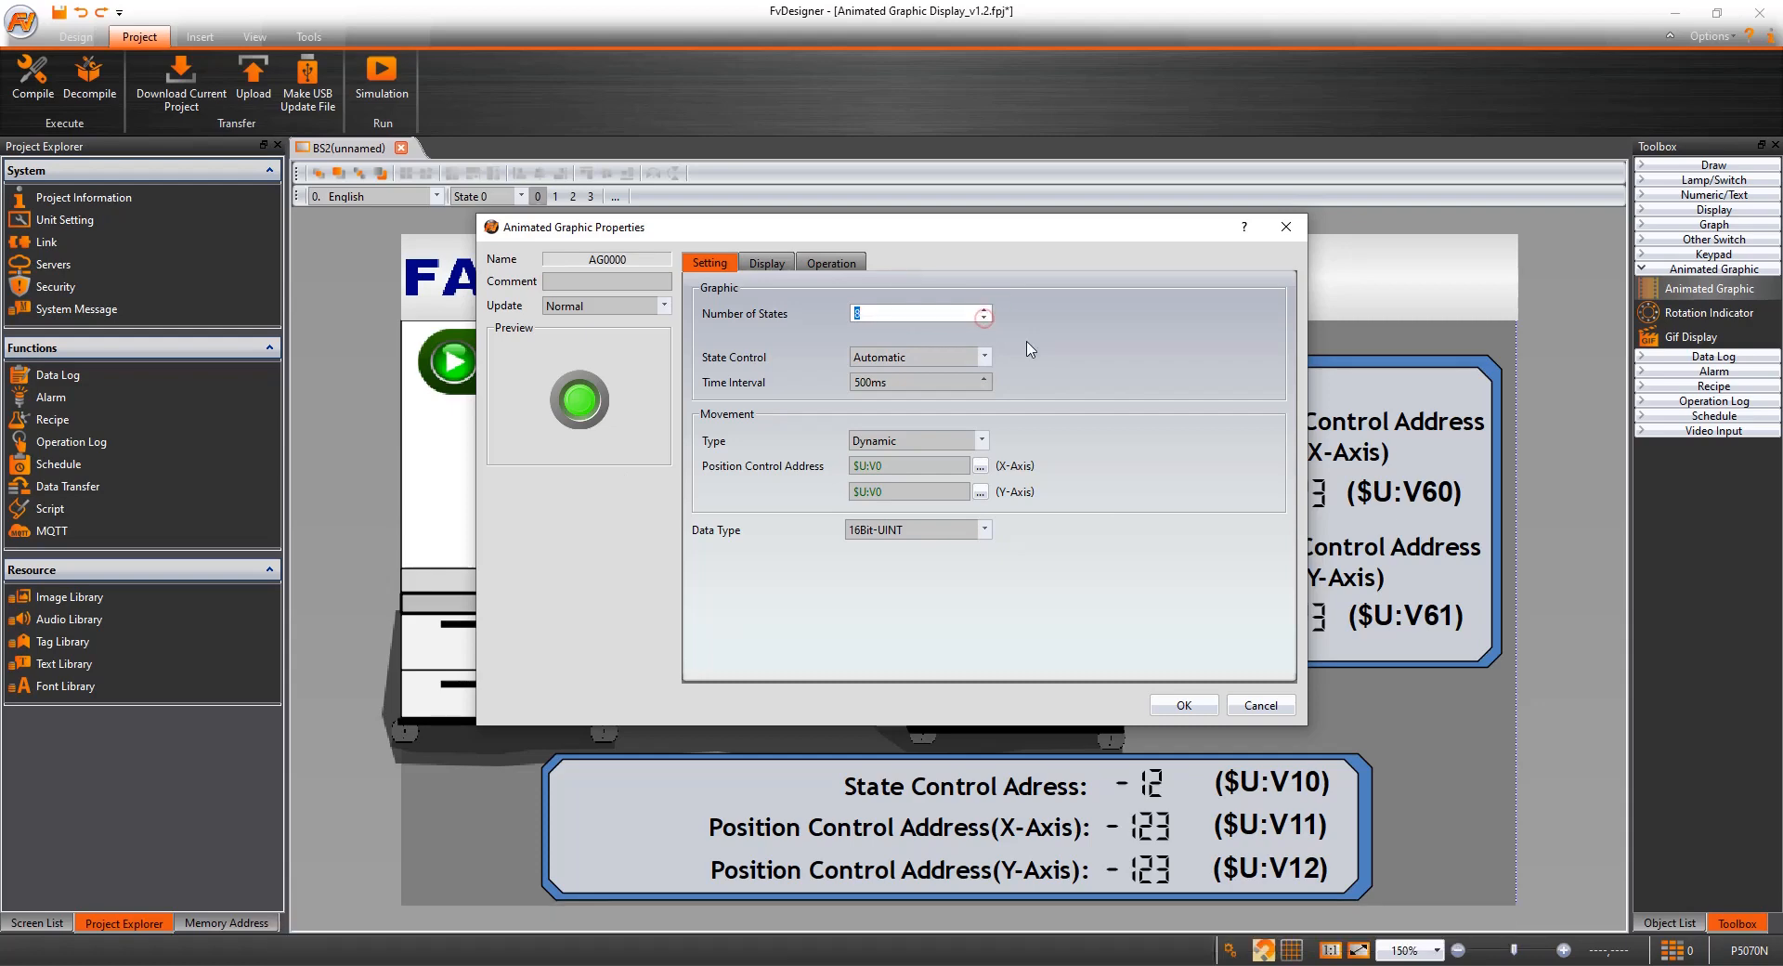
Make the state control Dynamic with state control address $U:V10.
click(983, 357)
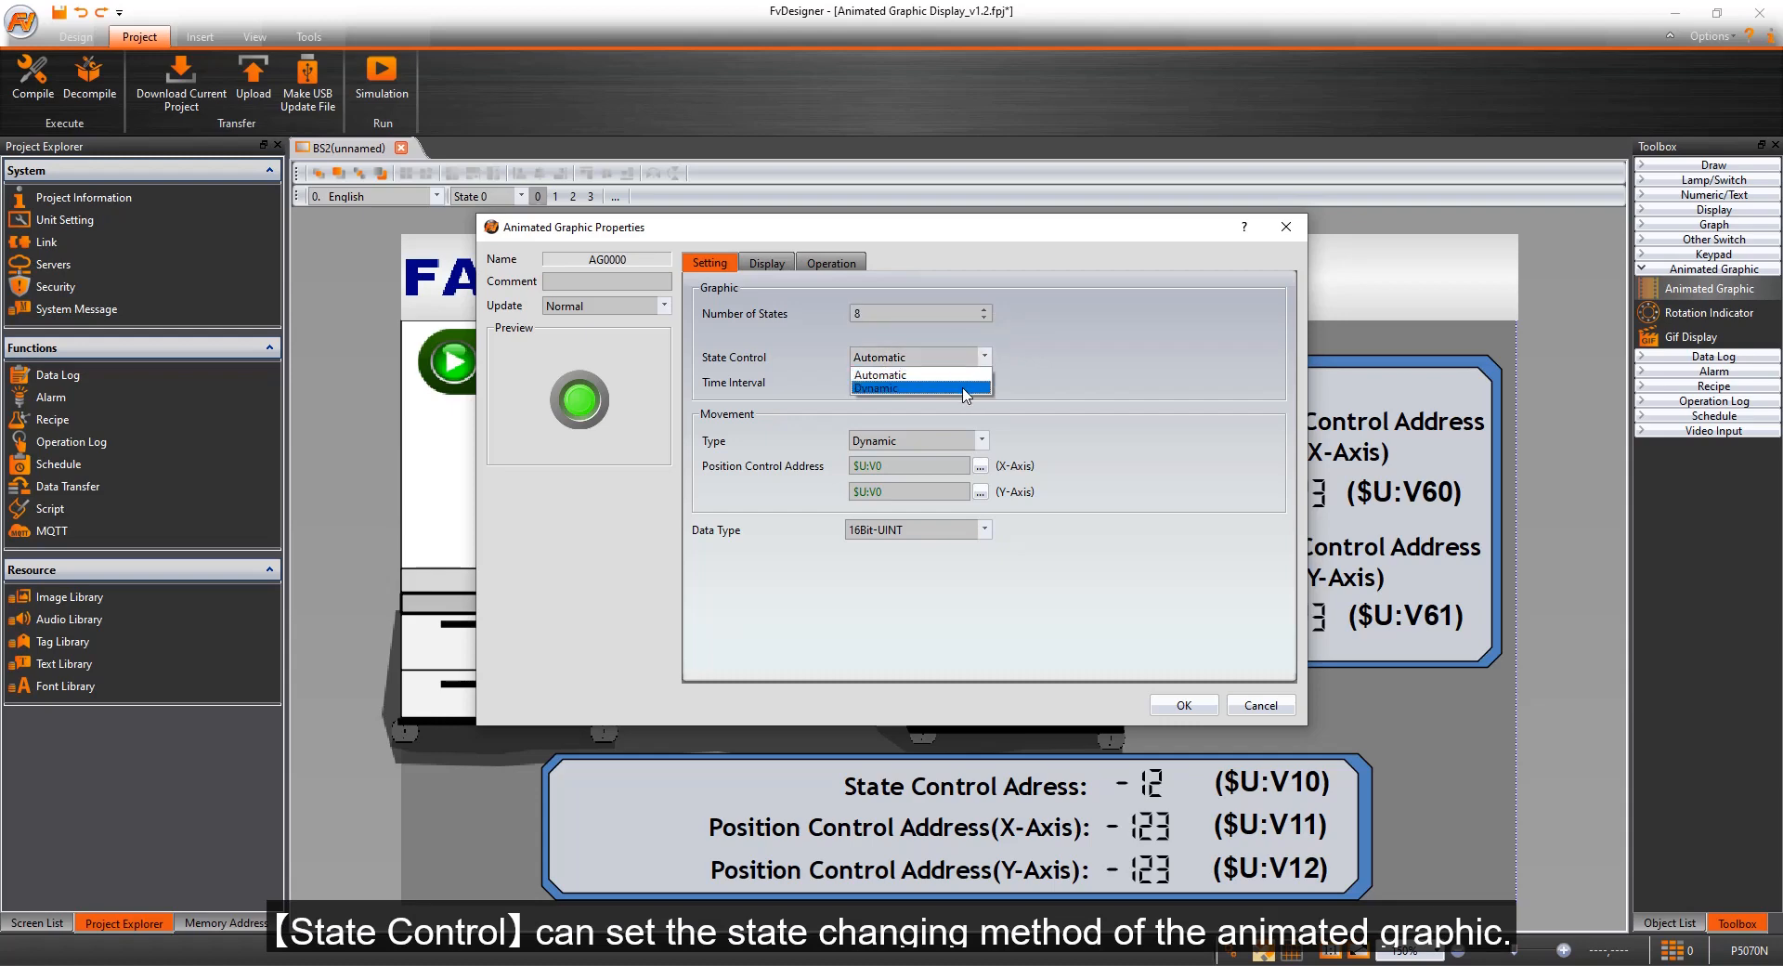
click(879, 389)
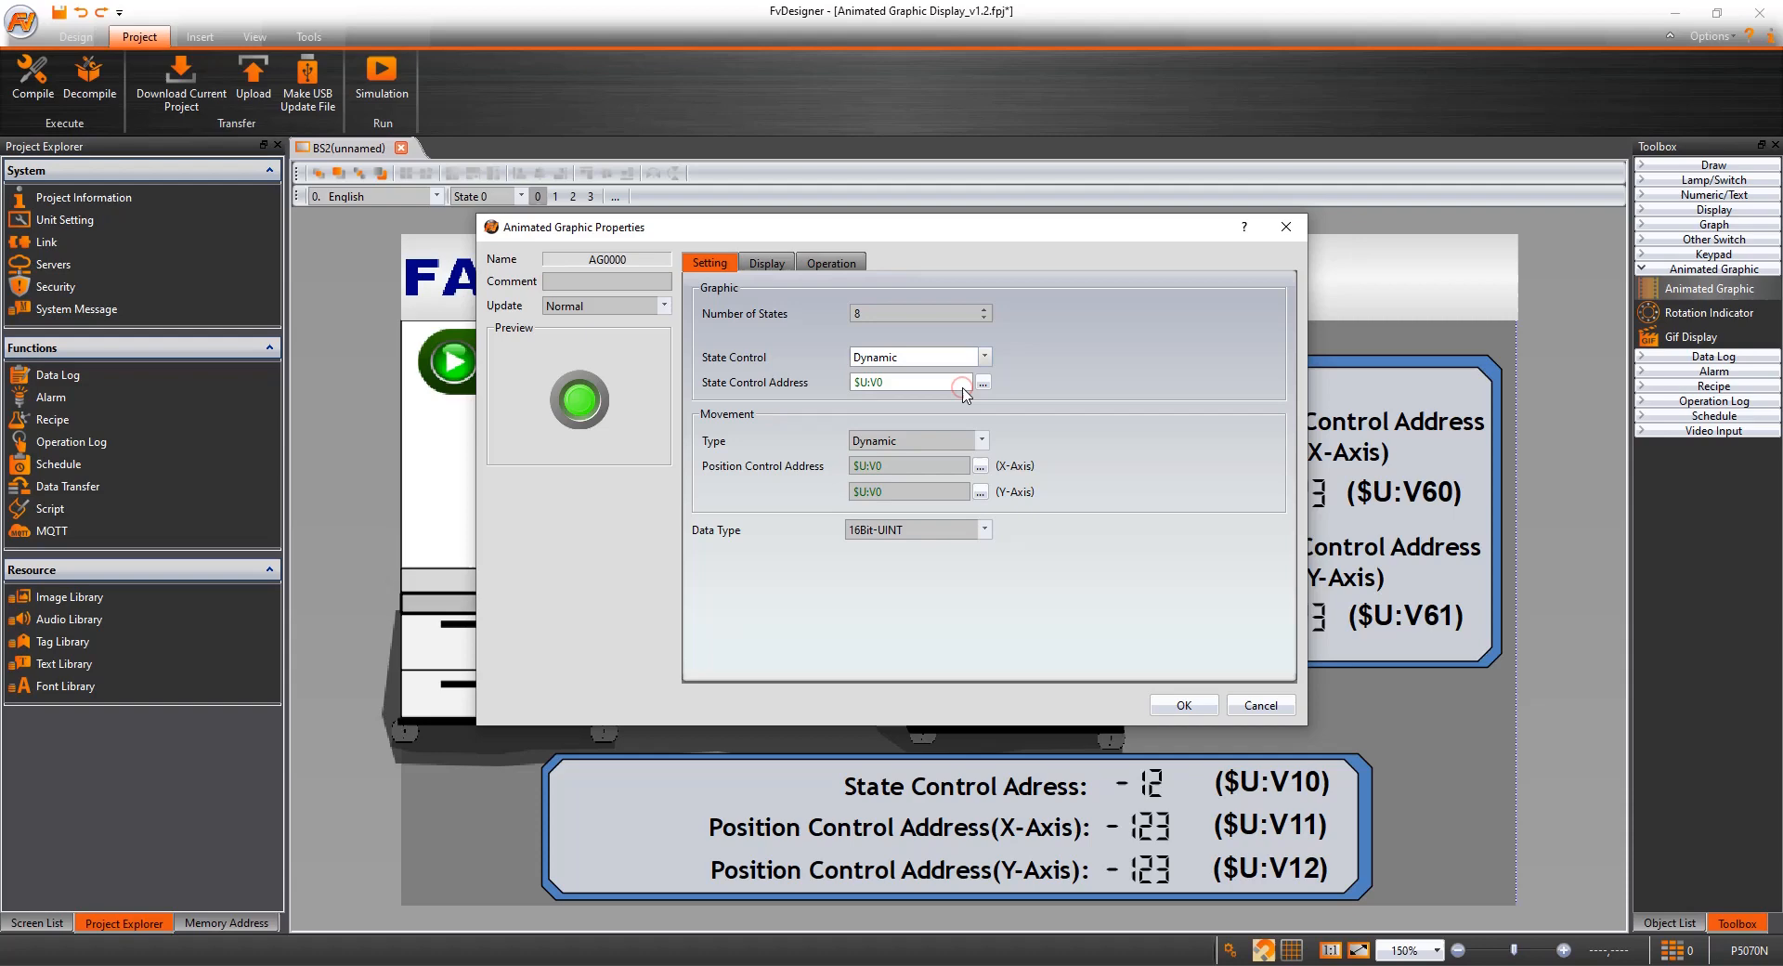
click(911, 381)
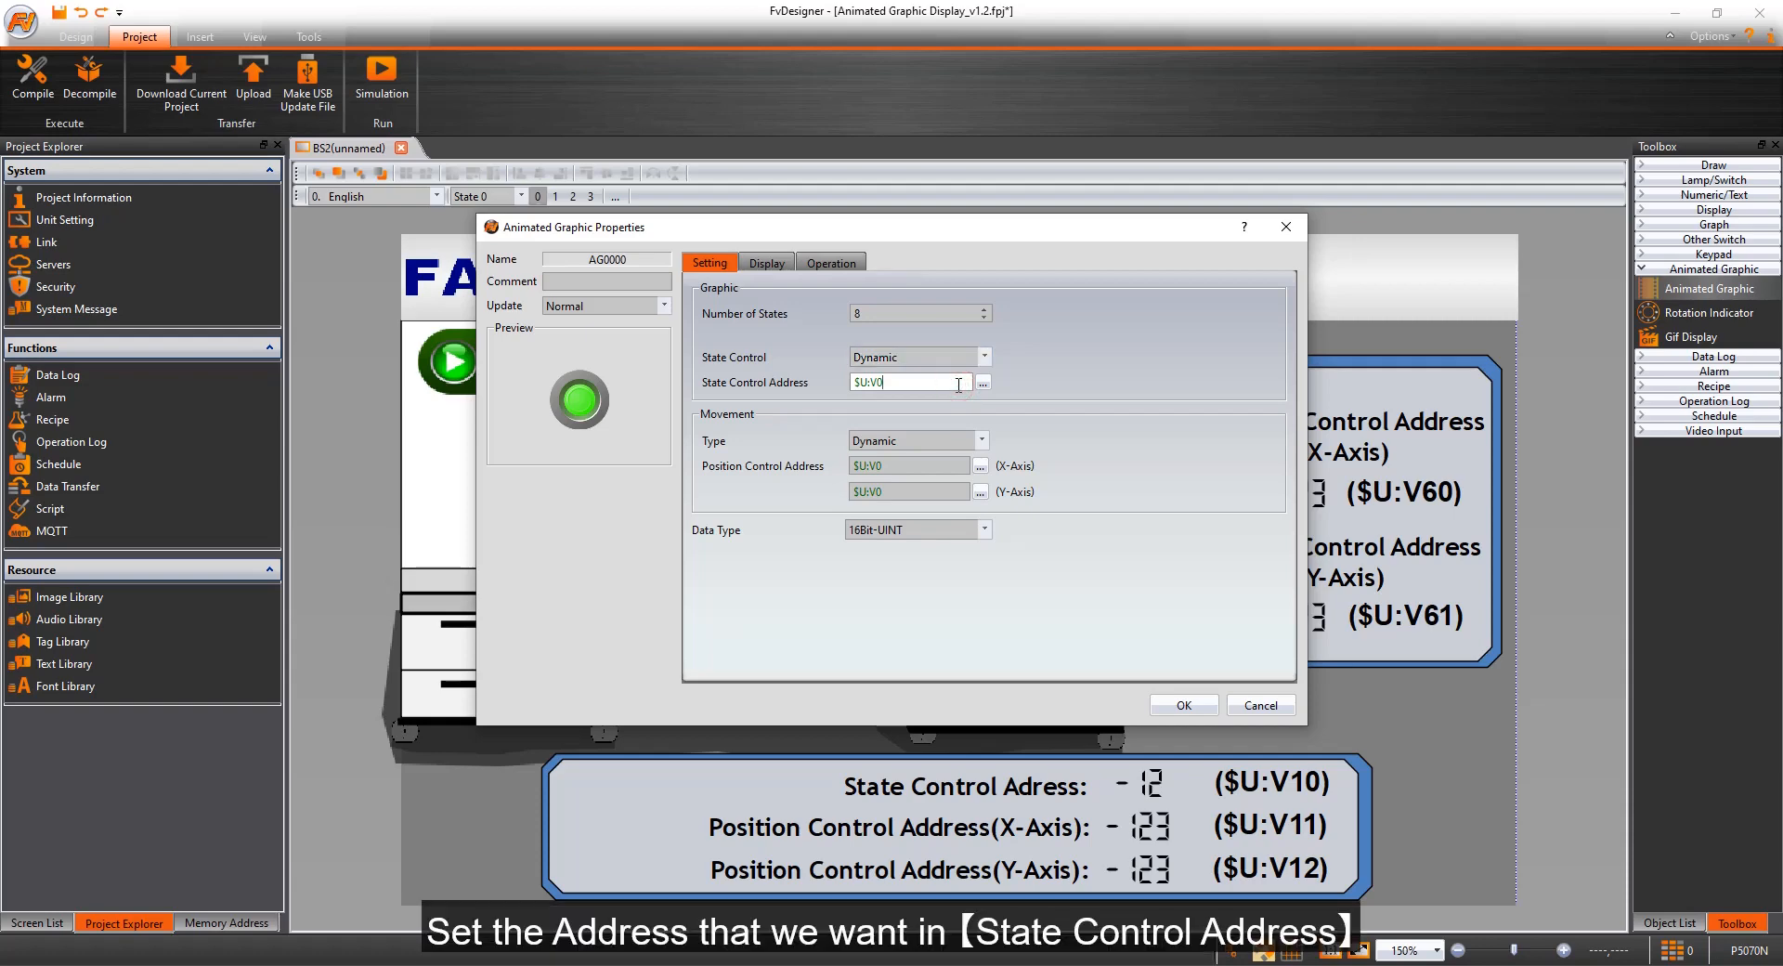
text(10)
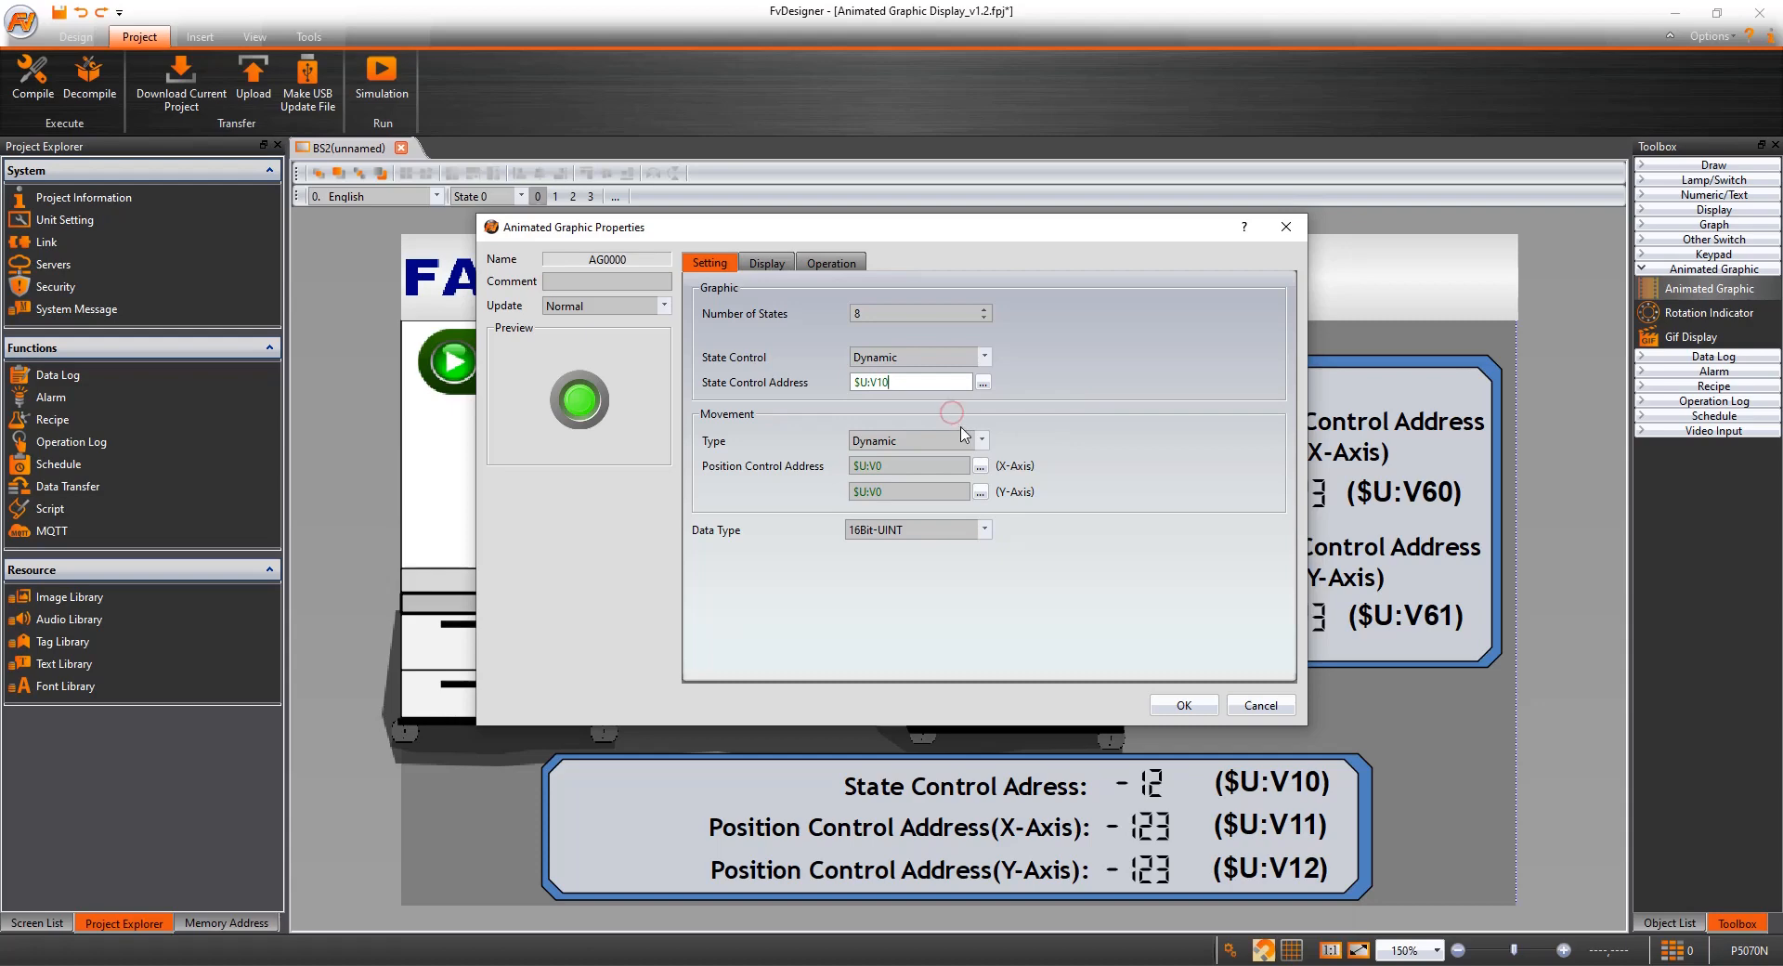
click(981, 440)
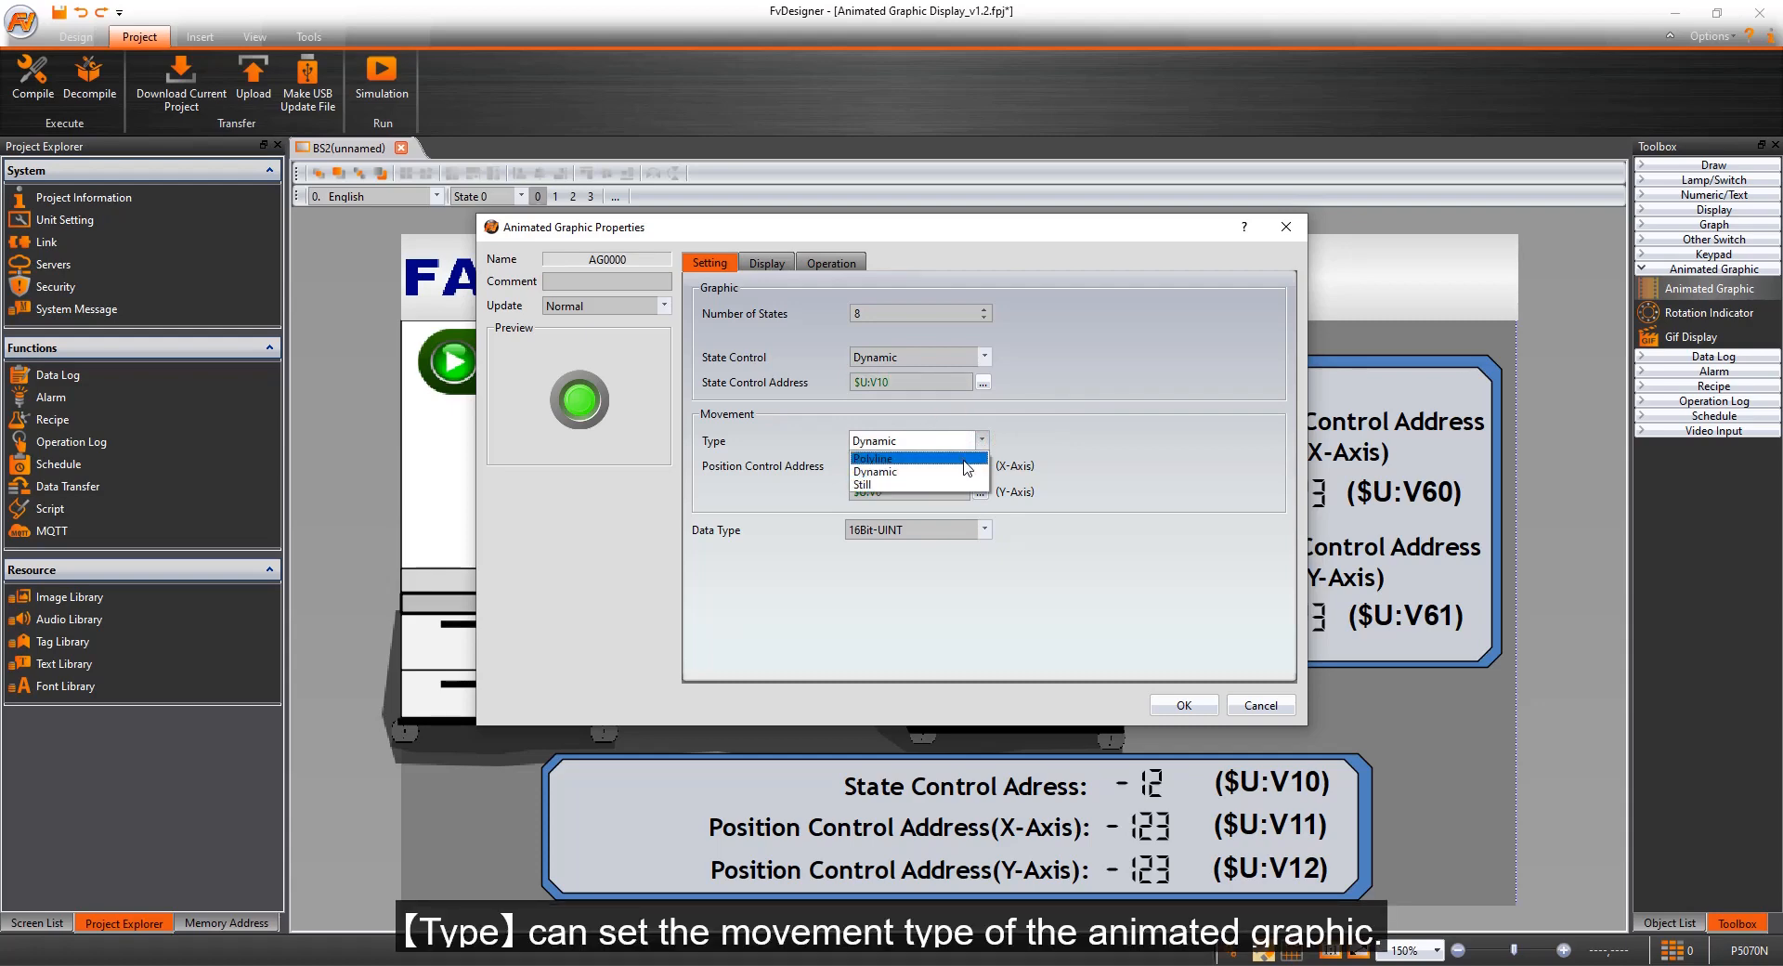
Set movement to Polyline along the four accepted path points with Move Control Along Path.
click(869, 457)
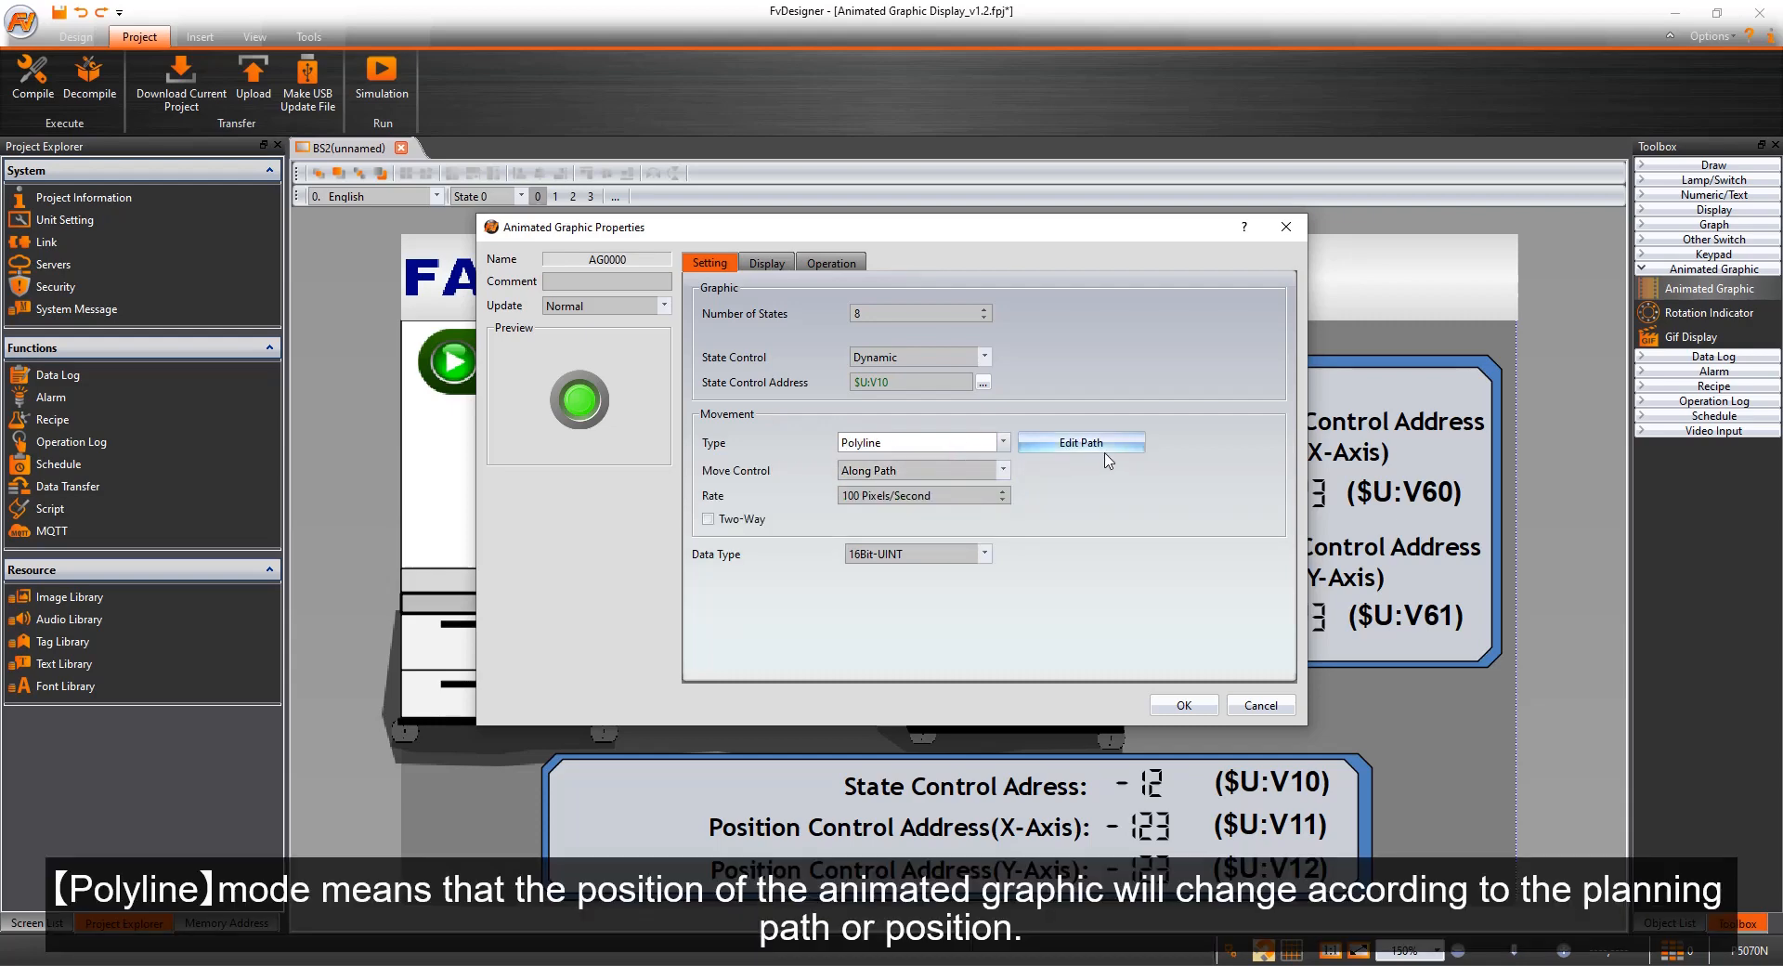
click(1078, 442)
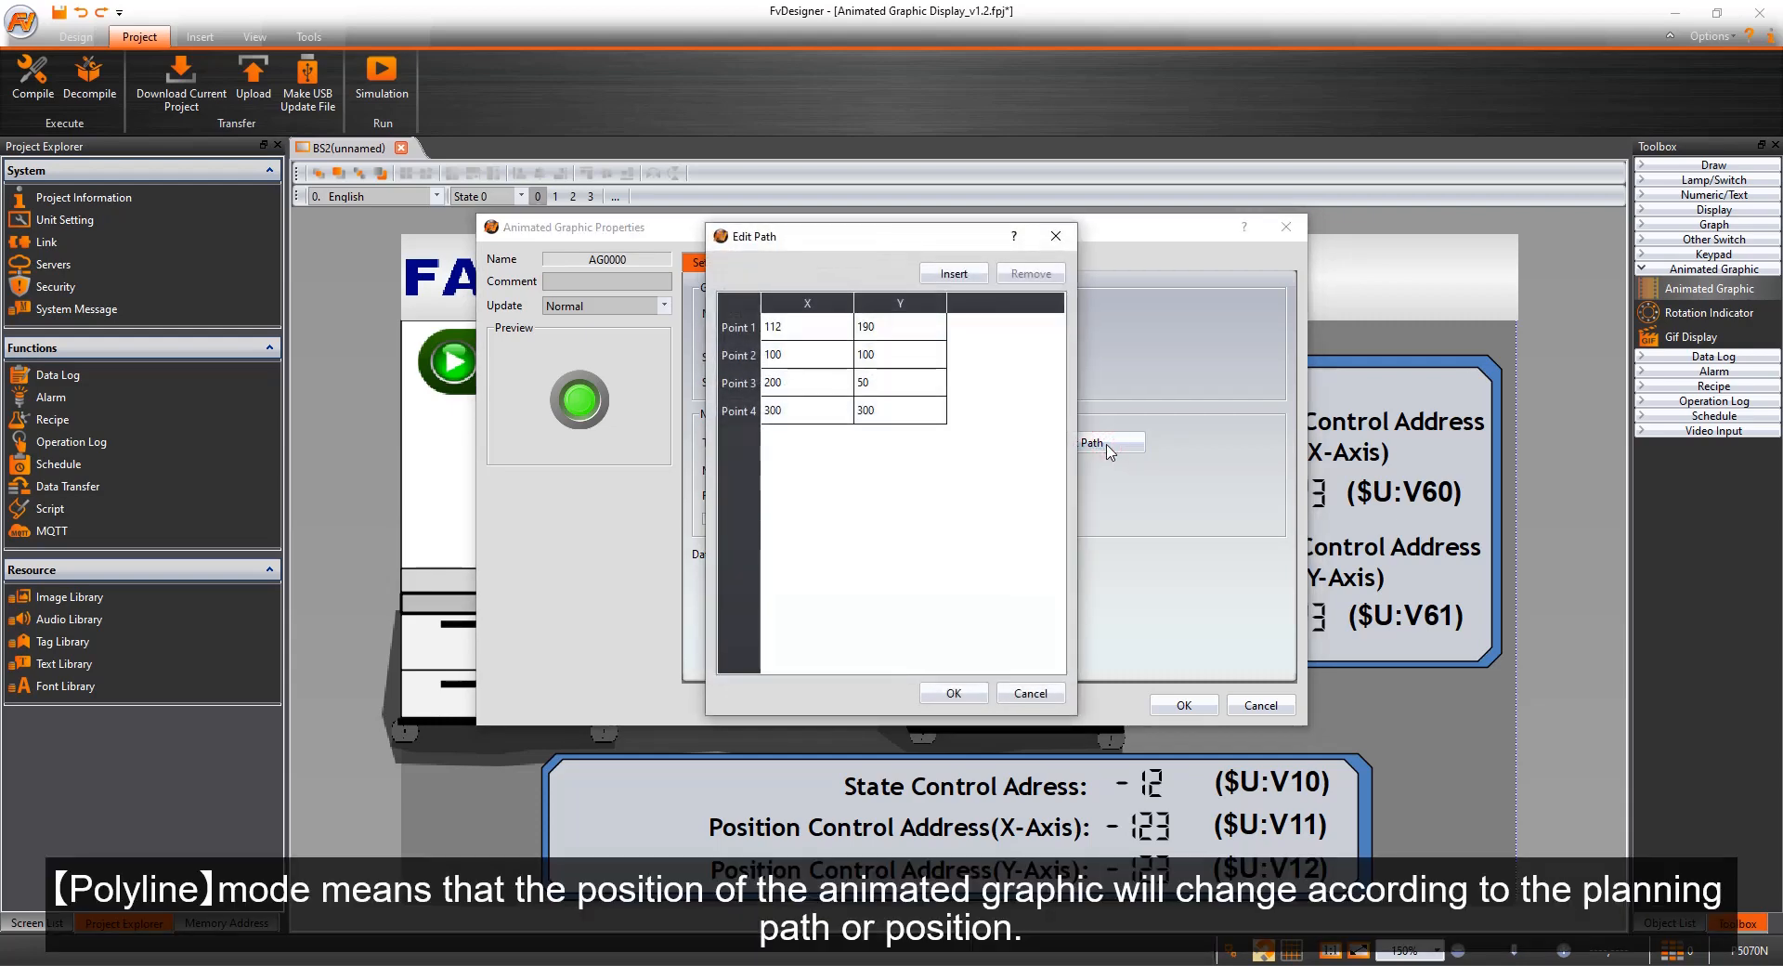
click(953, 692)
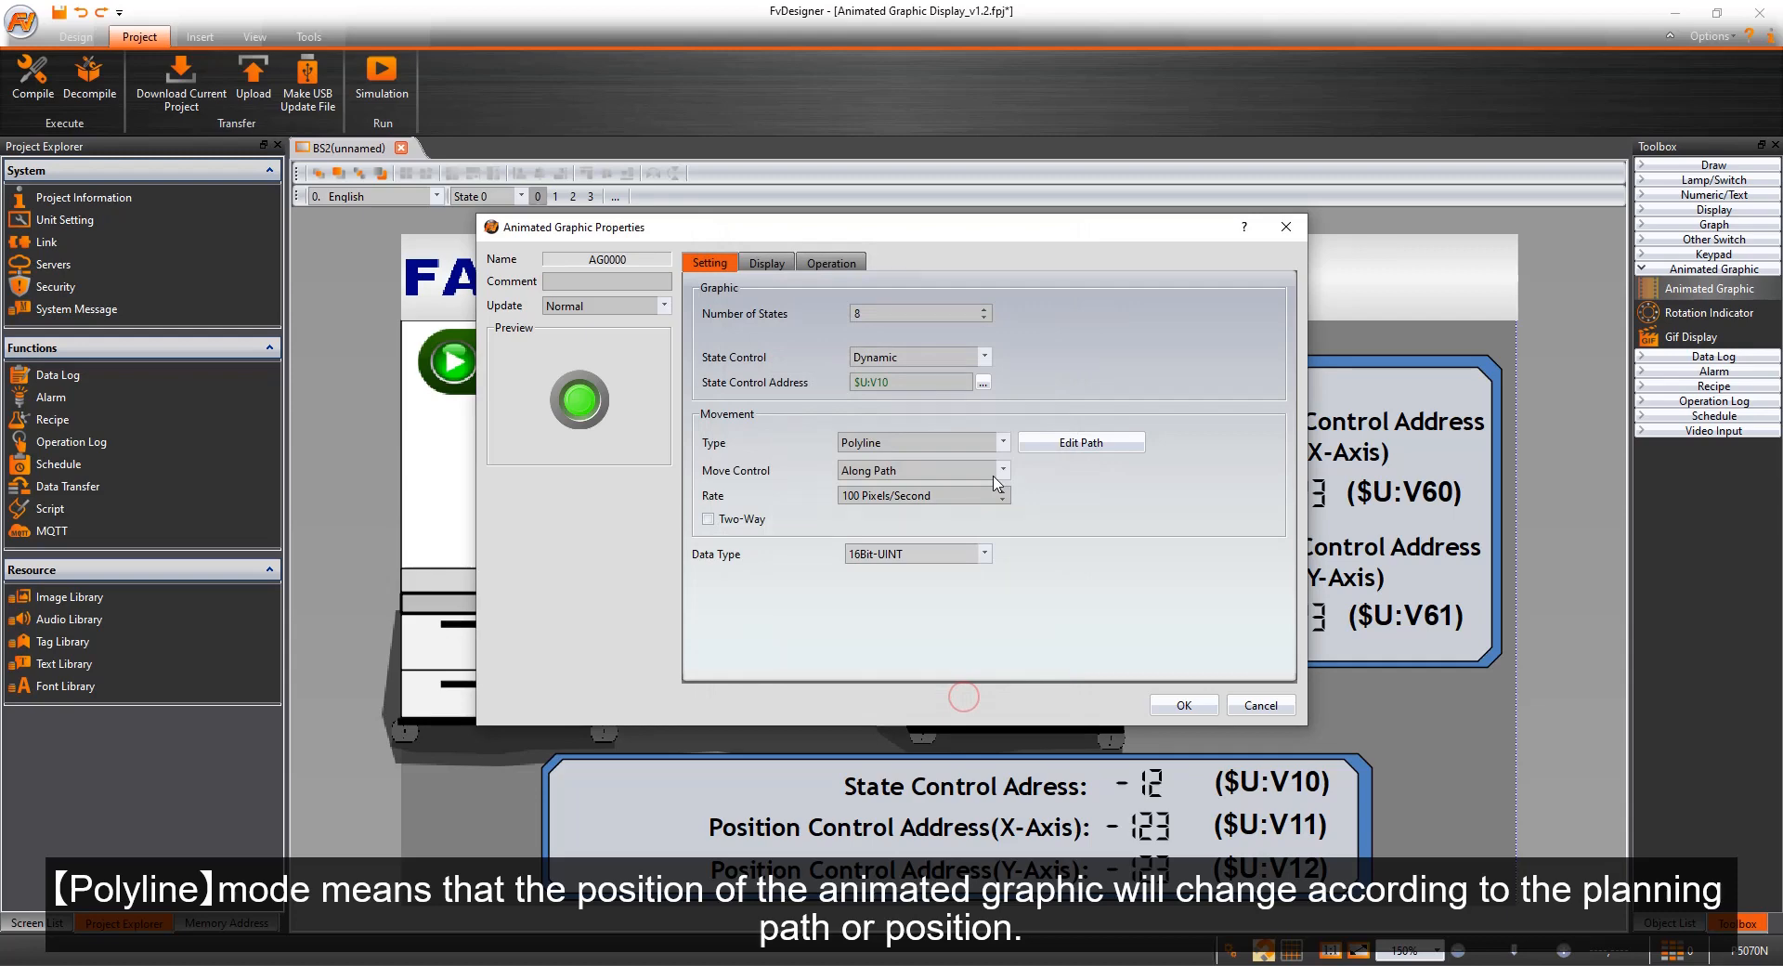
click(1001, 470)
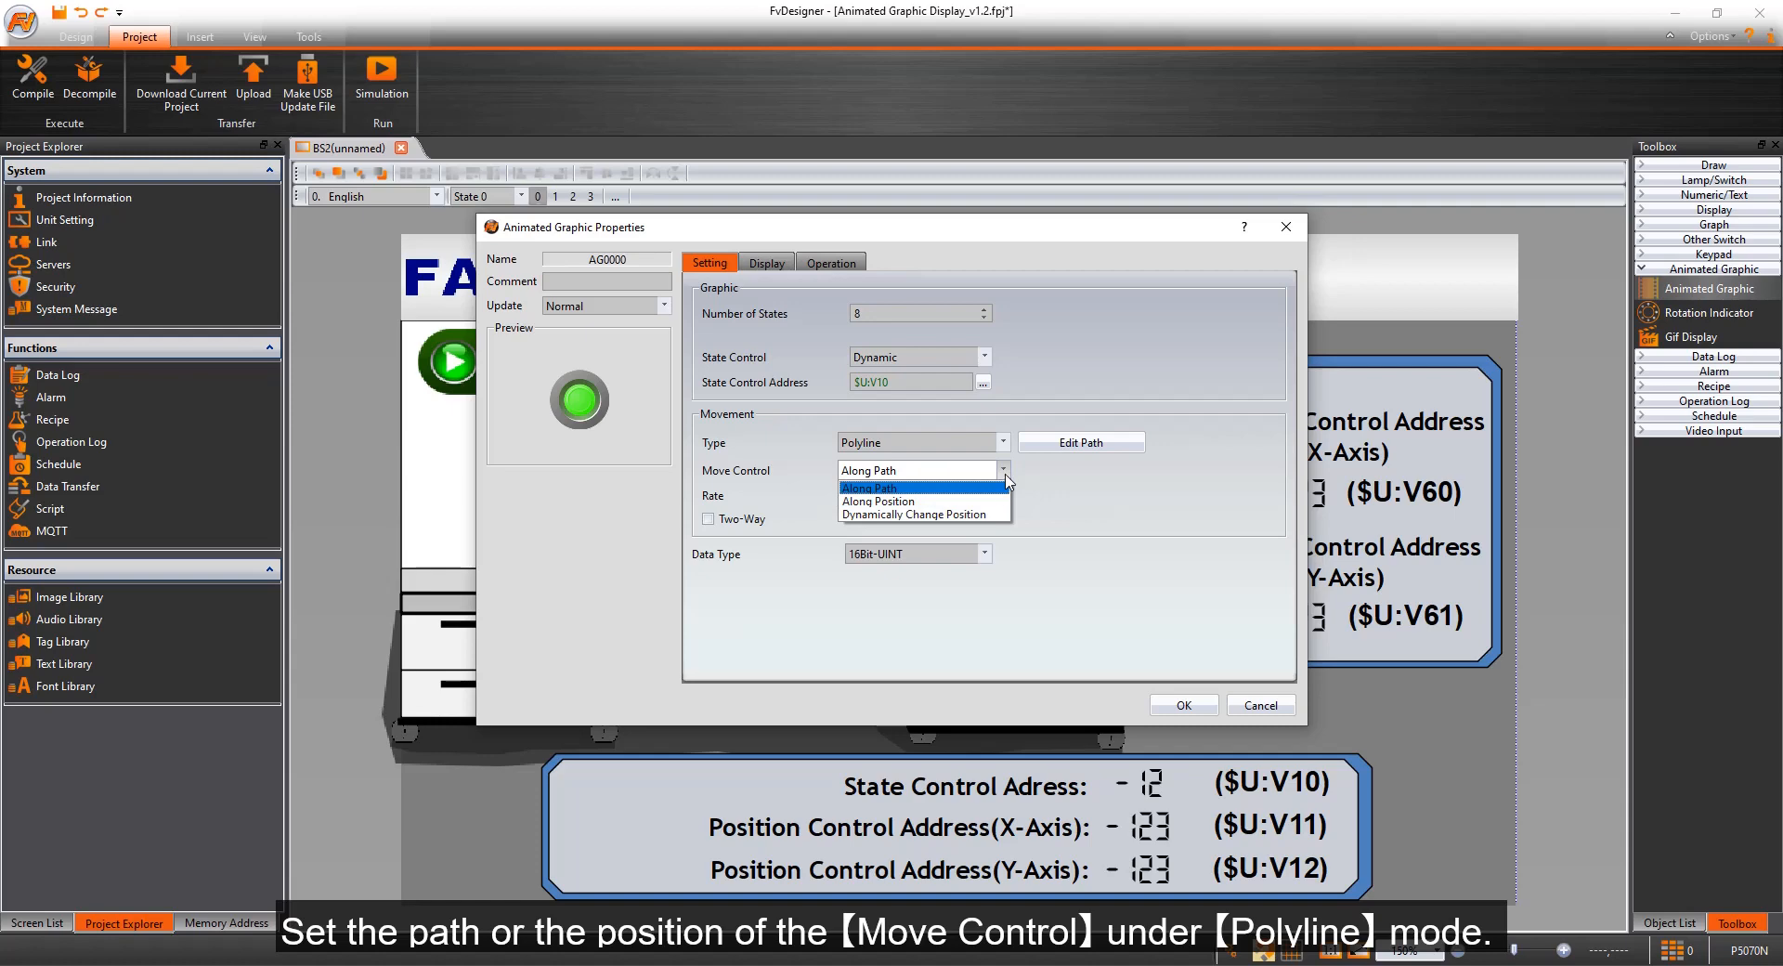
click(867, 487)
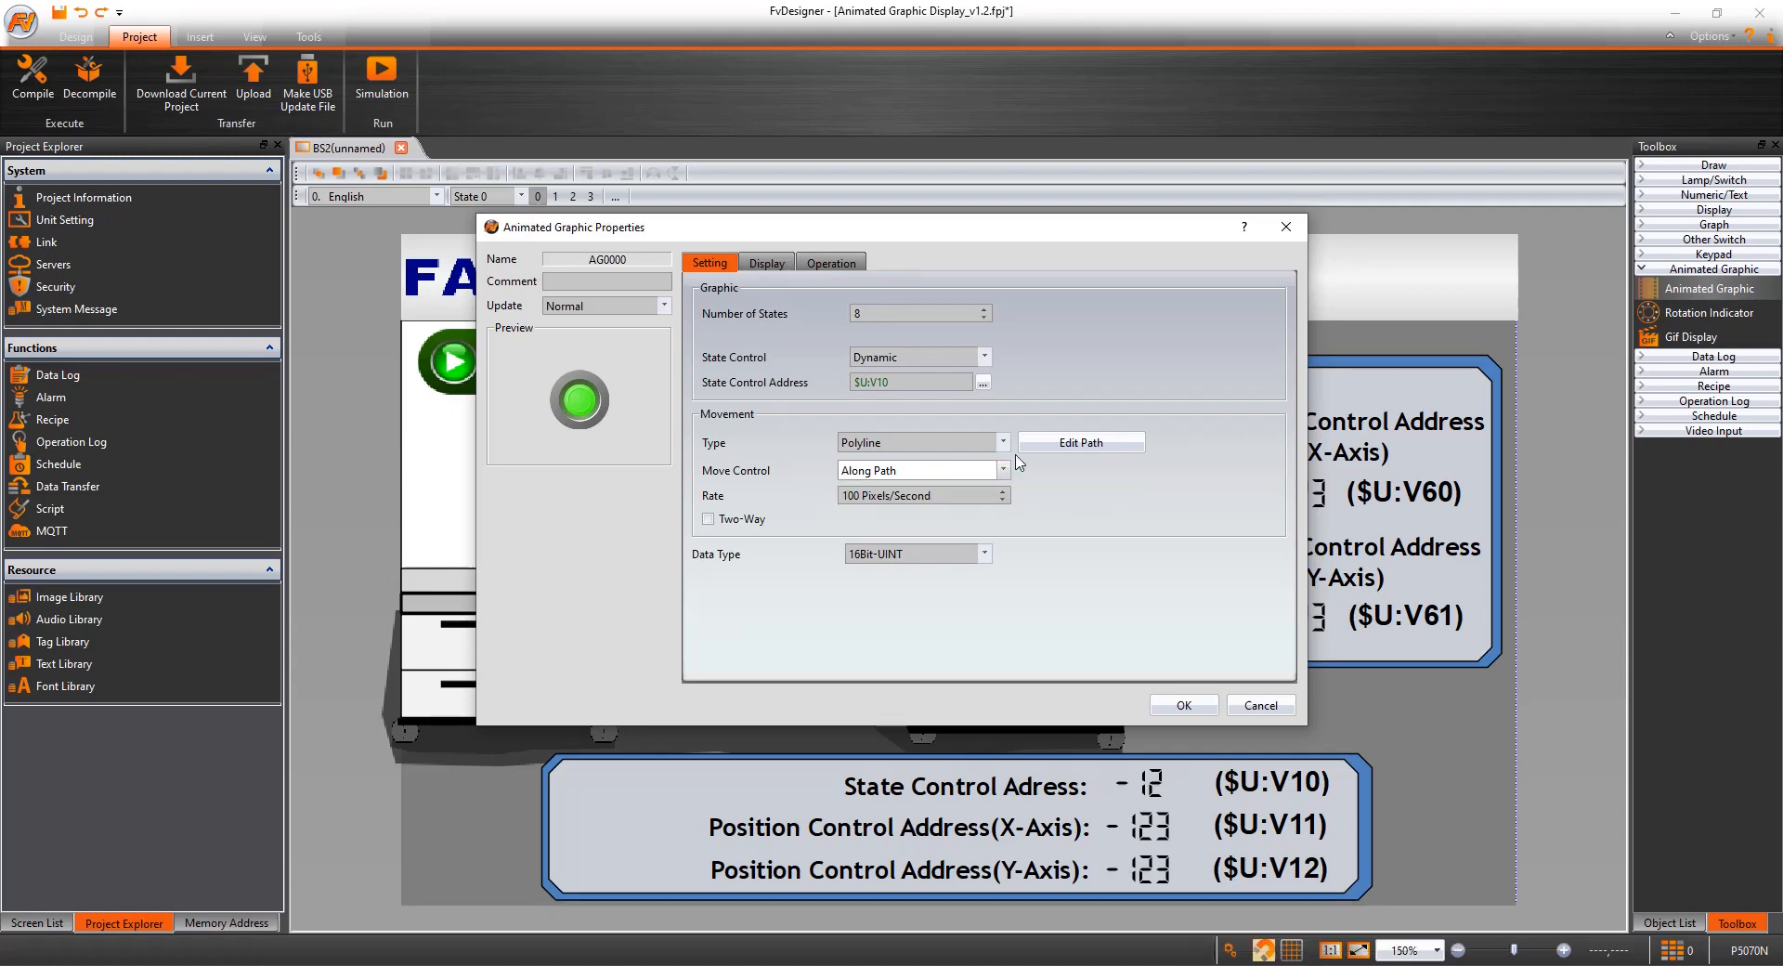
click(1001, 442)
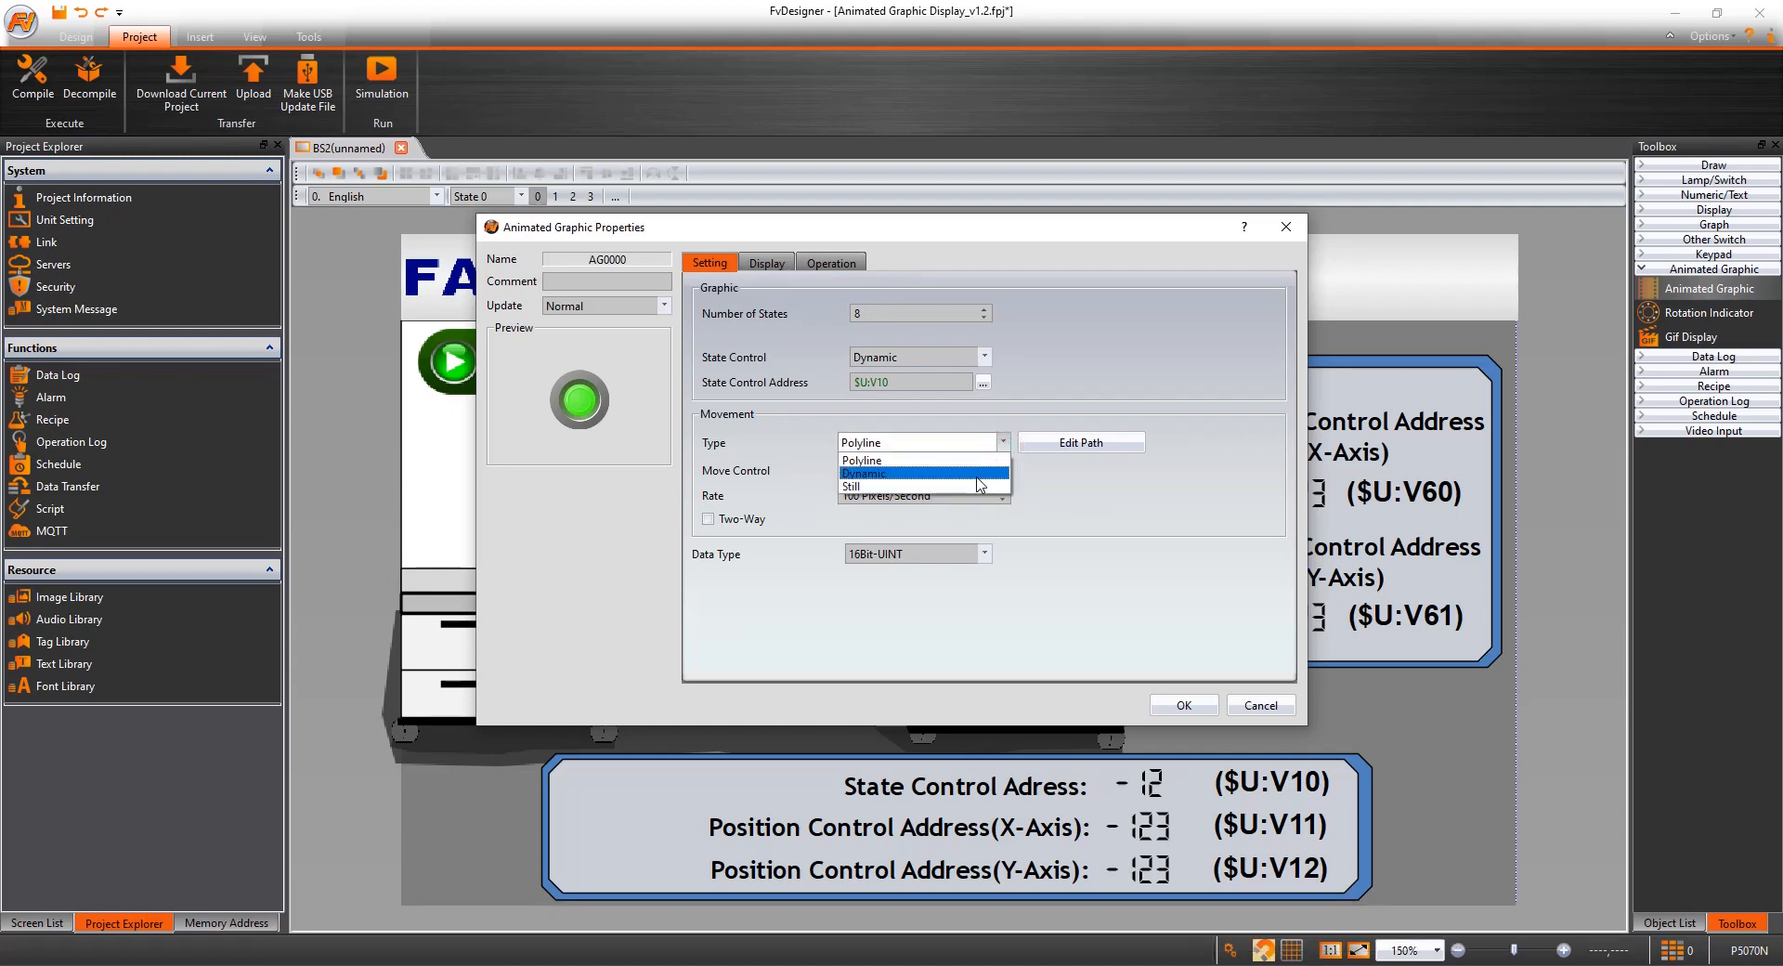
Switch movement to Dynamic with Y-axis position address $U:V12 and confirm the properties.
click(924, 474)
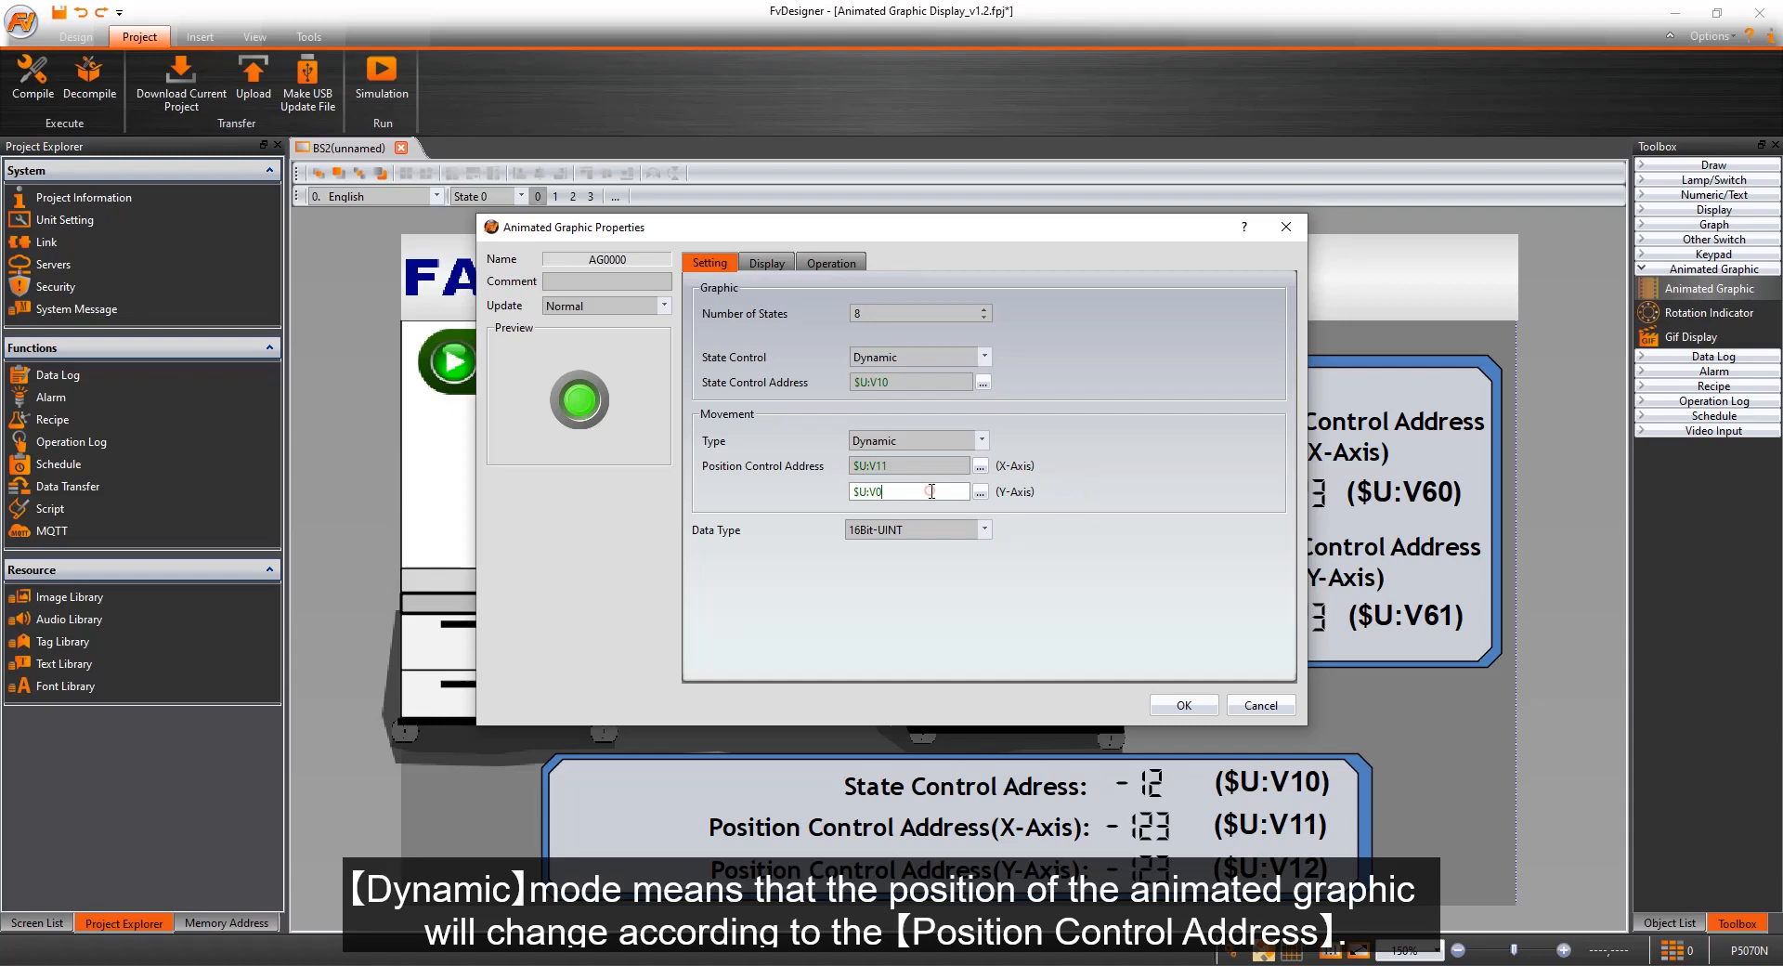
text($U:V12)
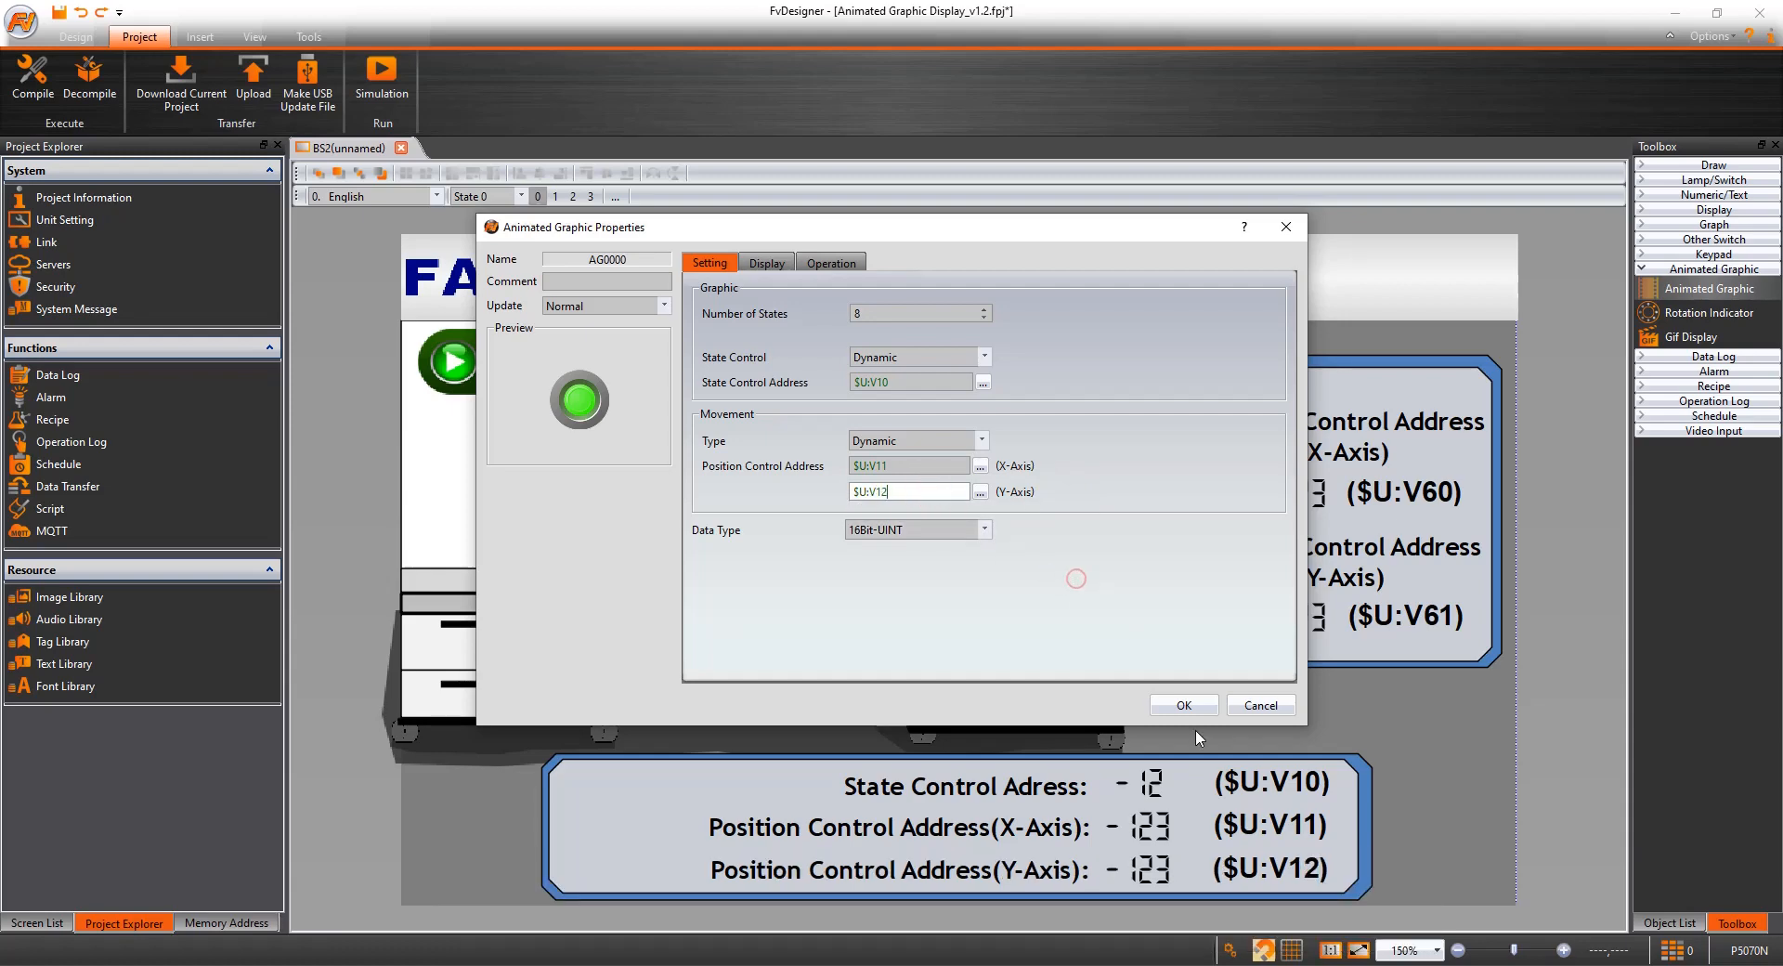
click(1183, 706)
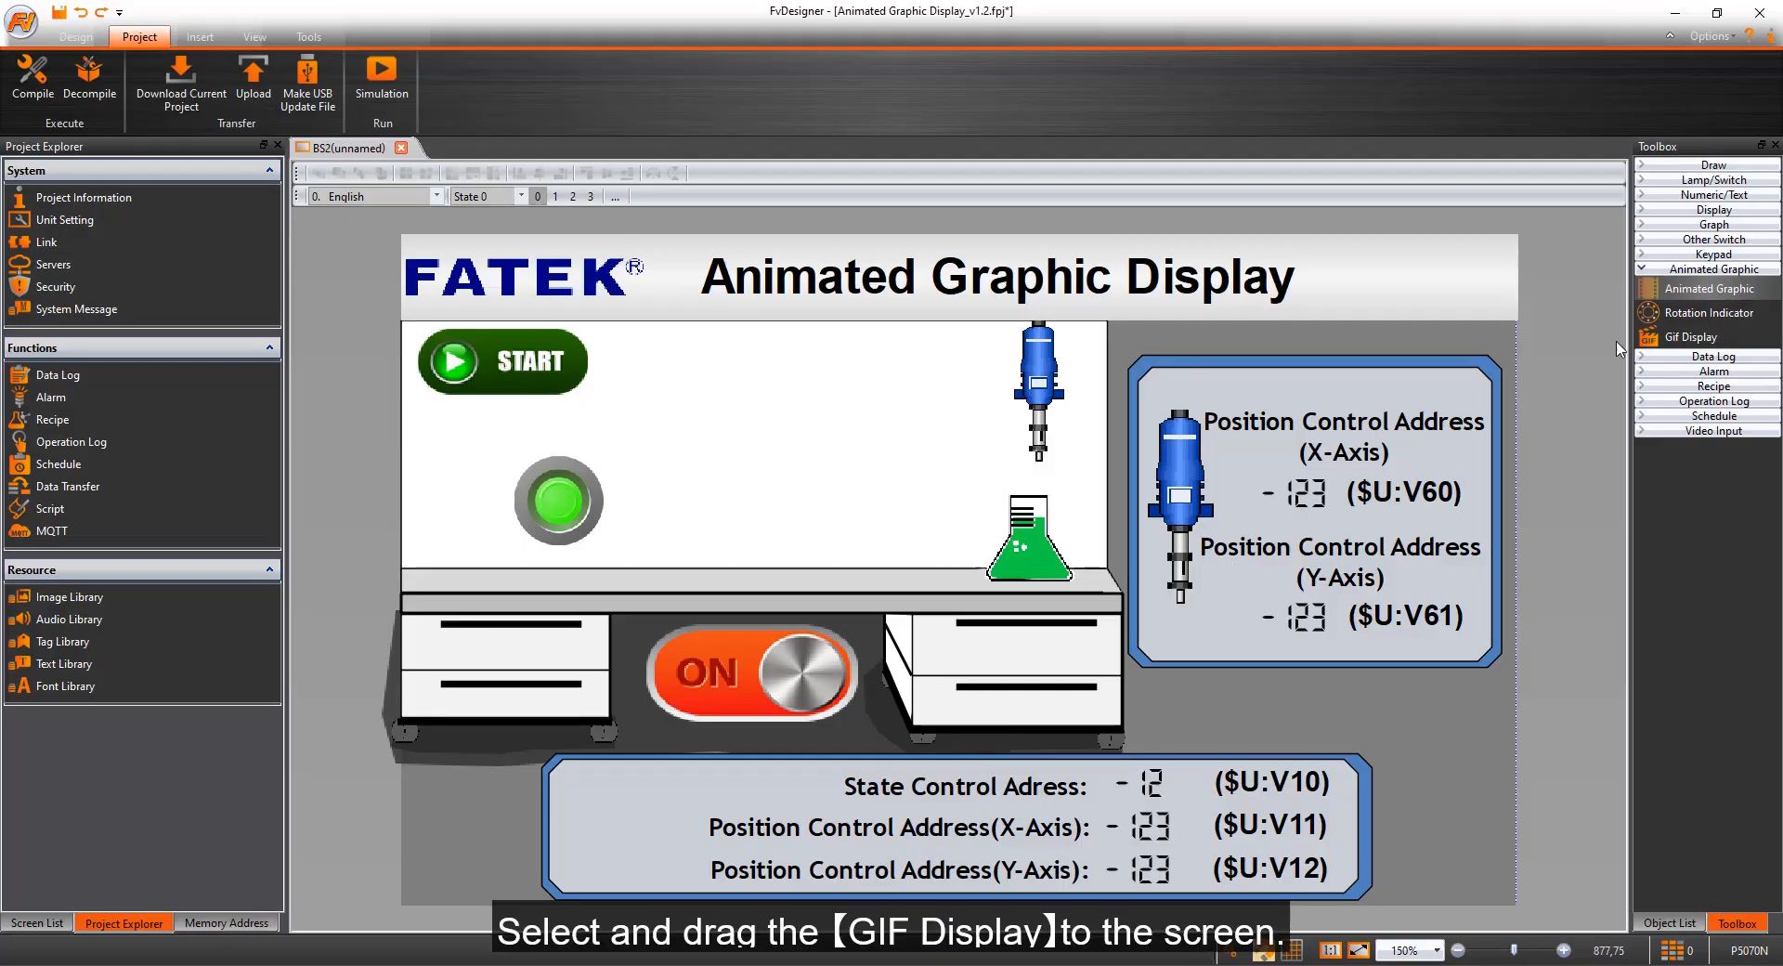
mouse_move(757, 615)
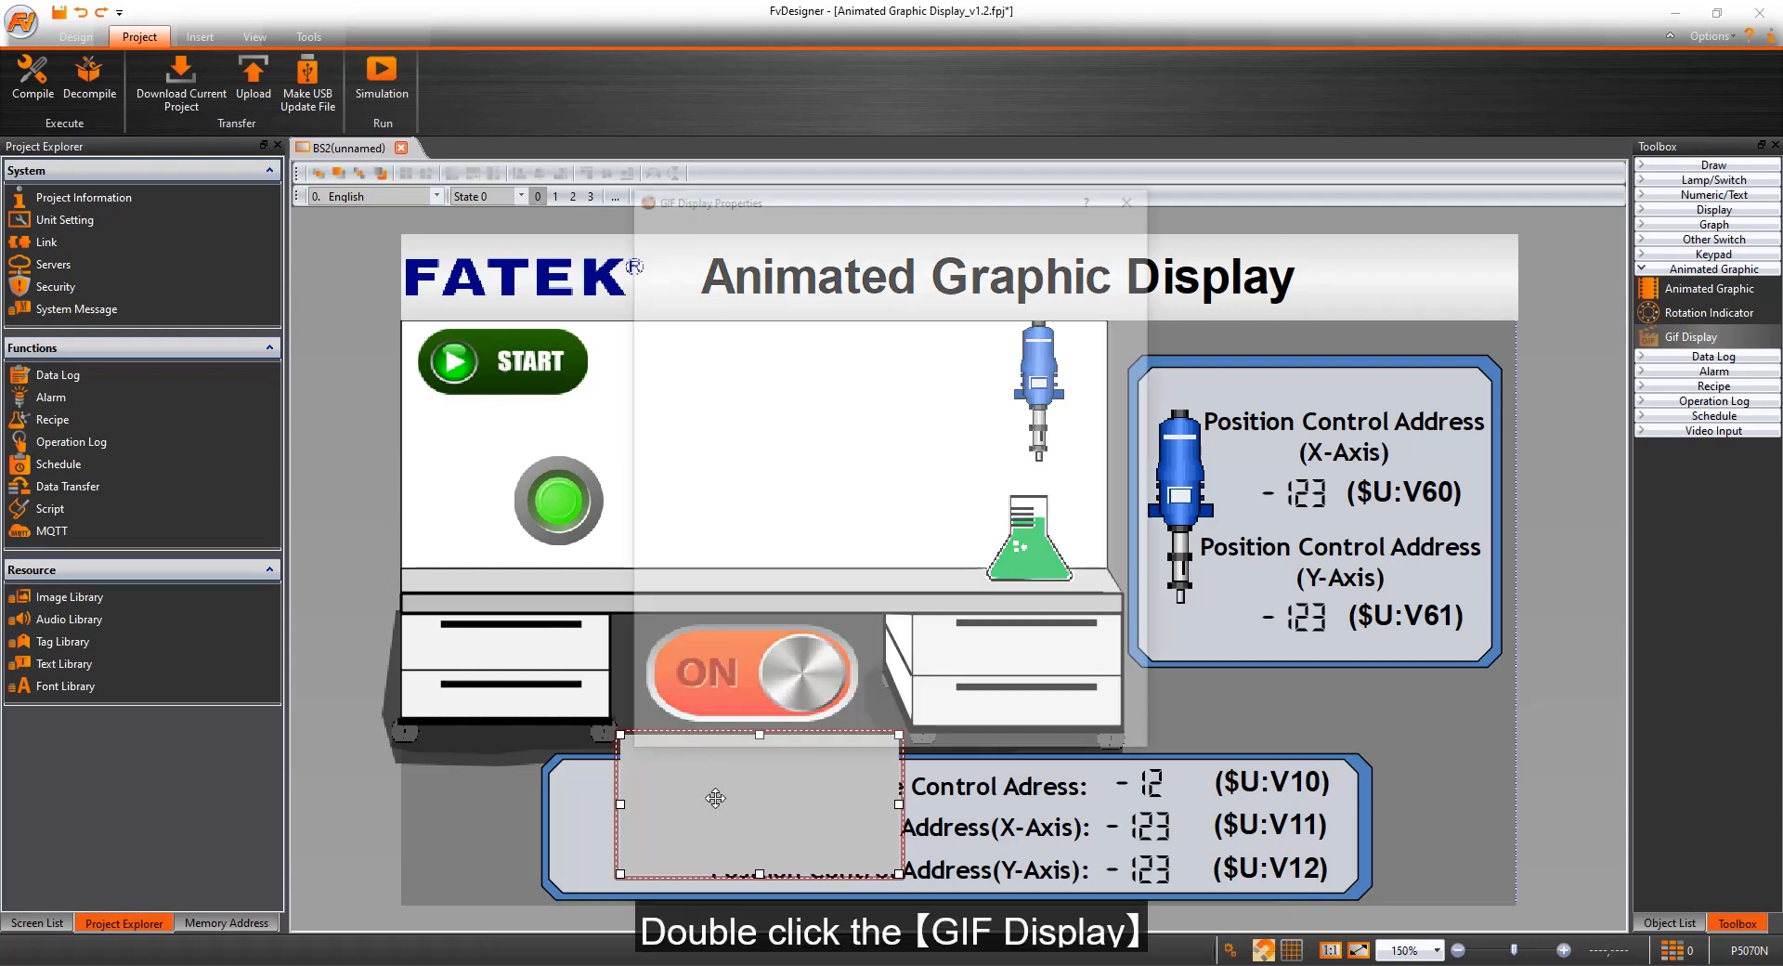
Bring up the new GIF display's properties and load the flask GIF from file.
double_click(715, 797)
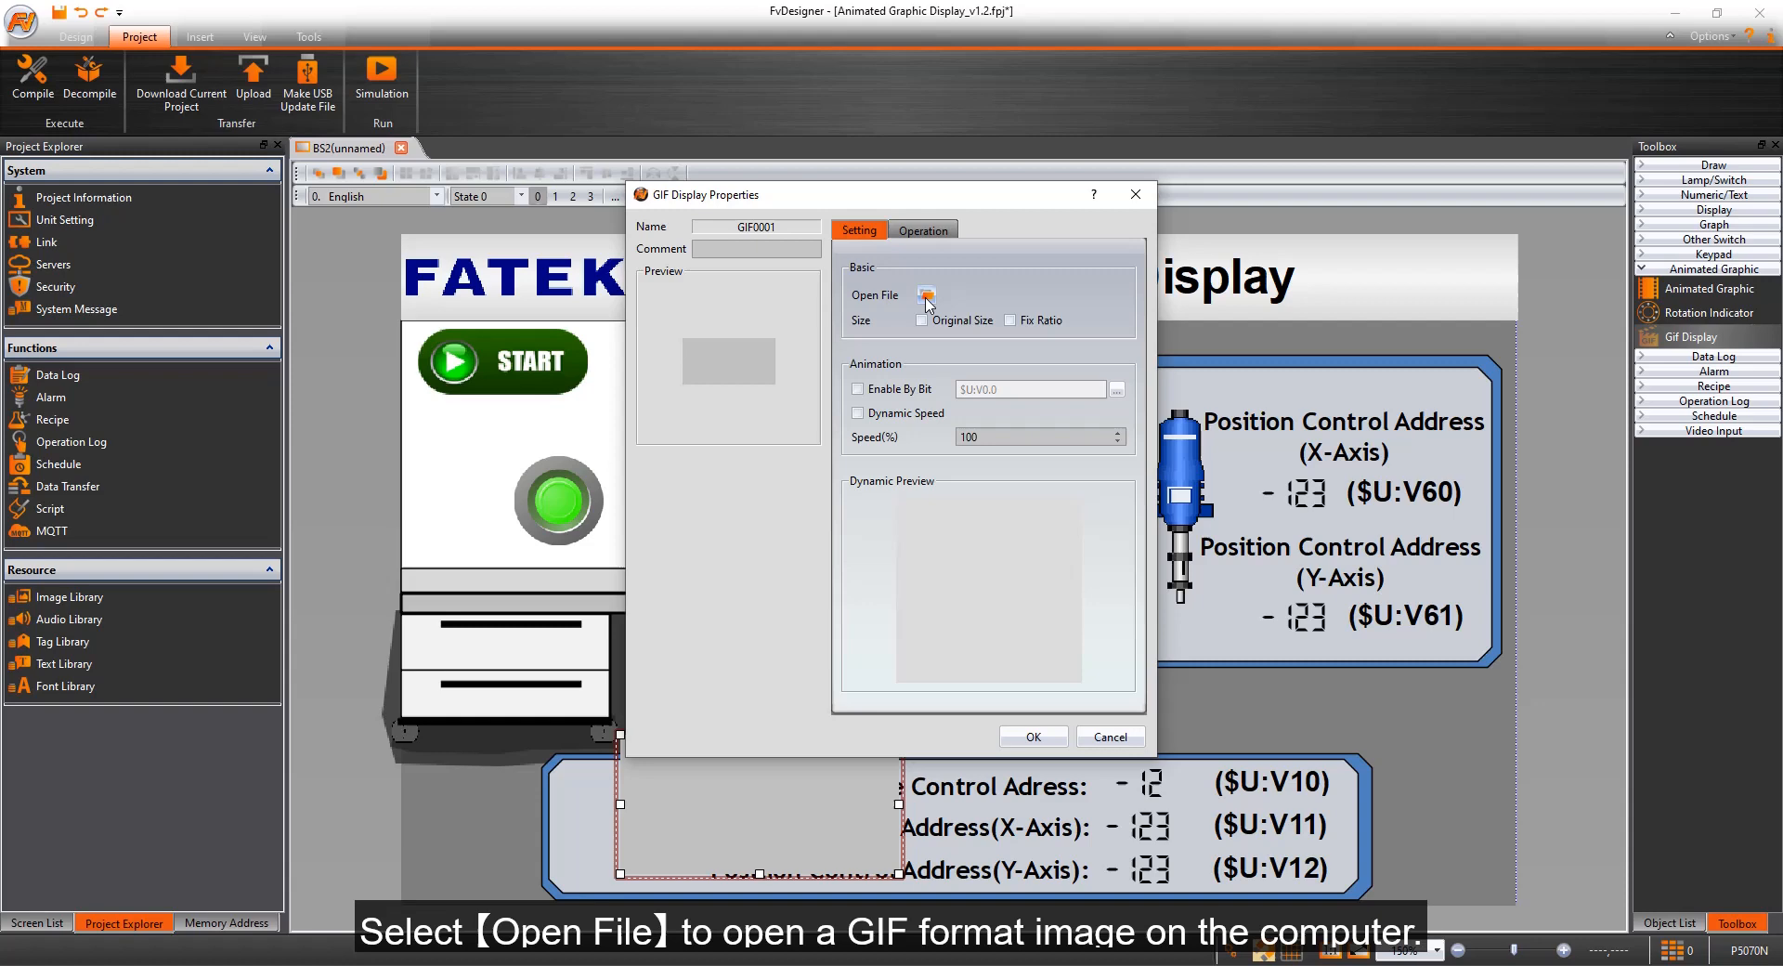
click(927, 296)
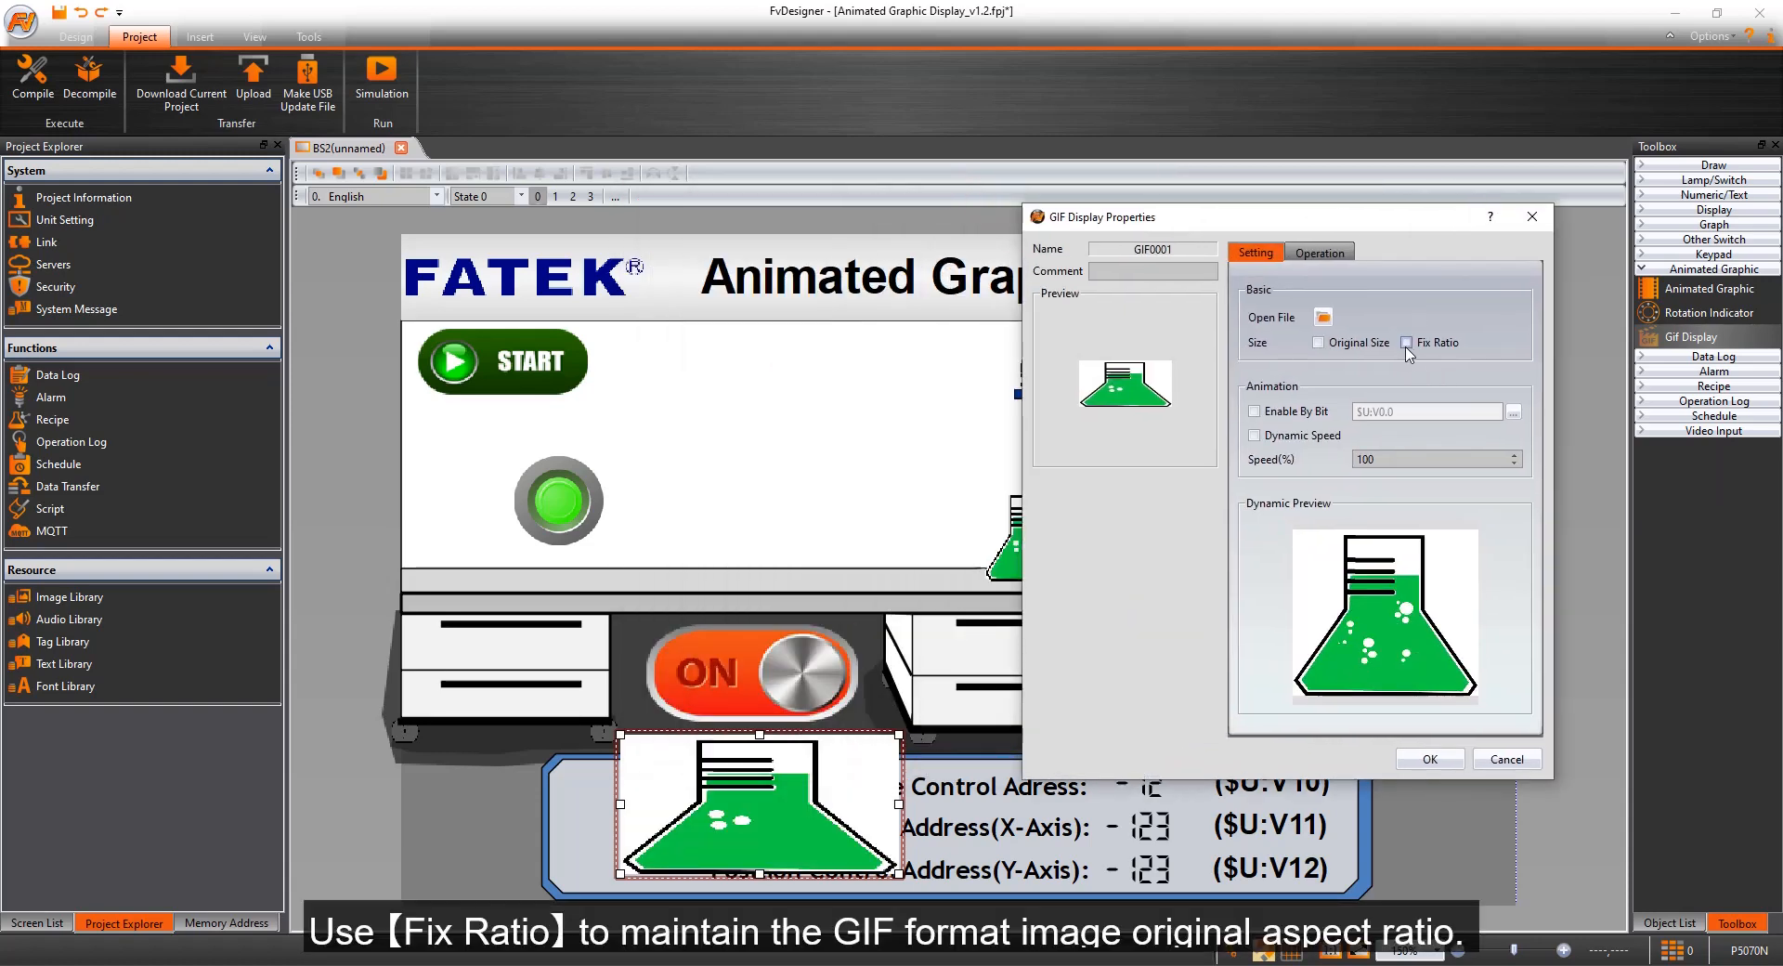
Enable Fix Ratio, leave Enable By Bit and Dynamic Speed off after toggling them, and confirm.
click(1406, 342)
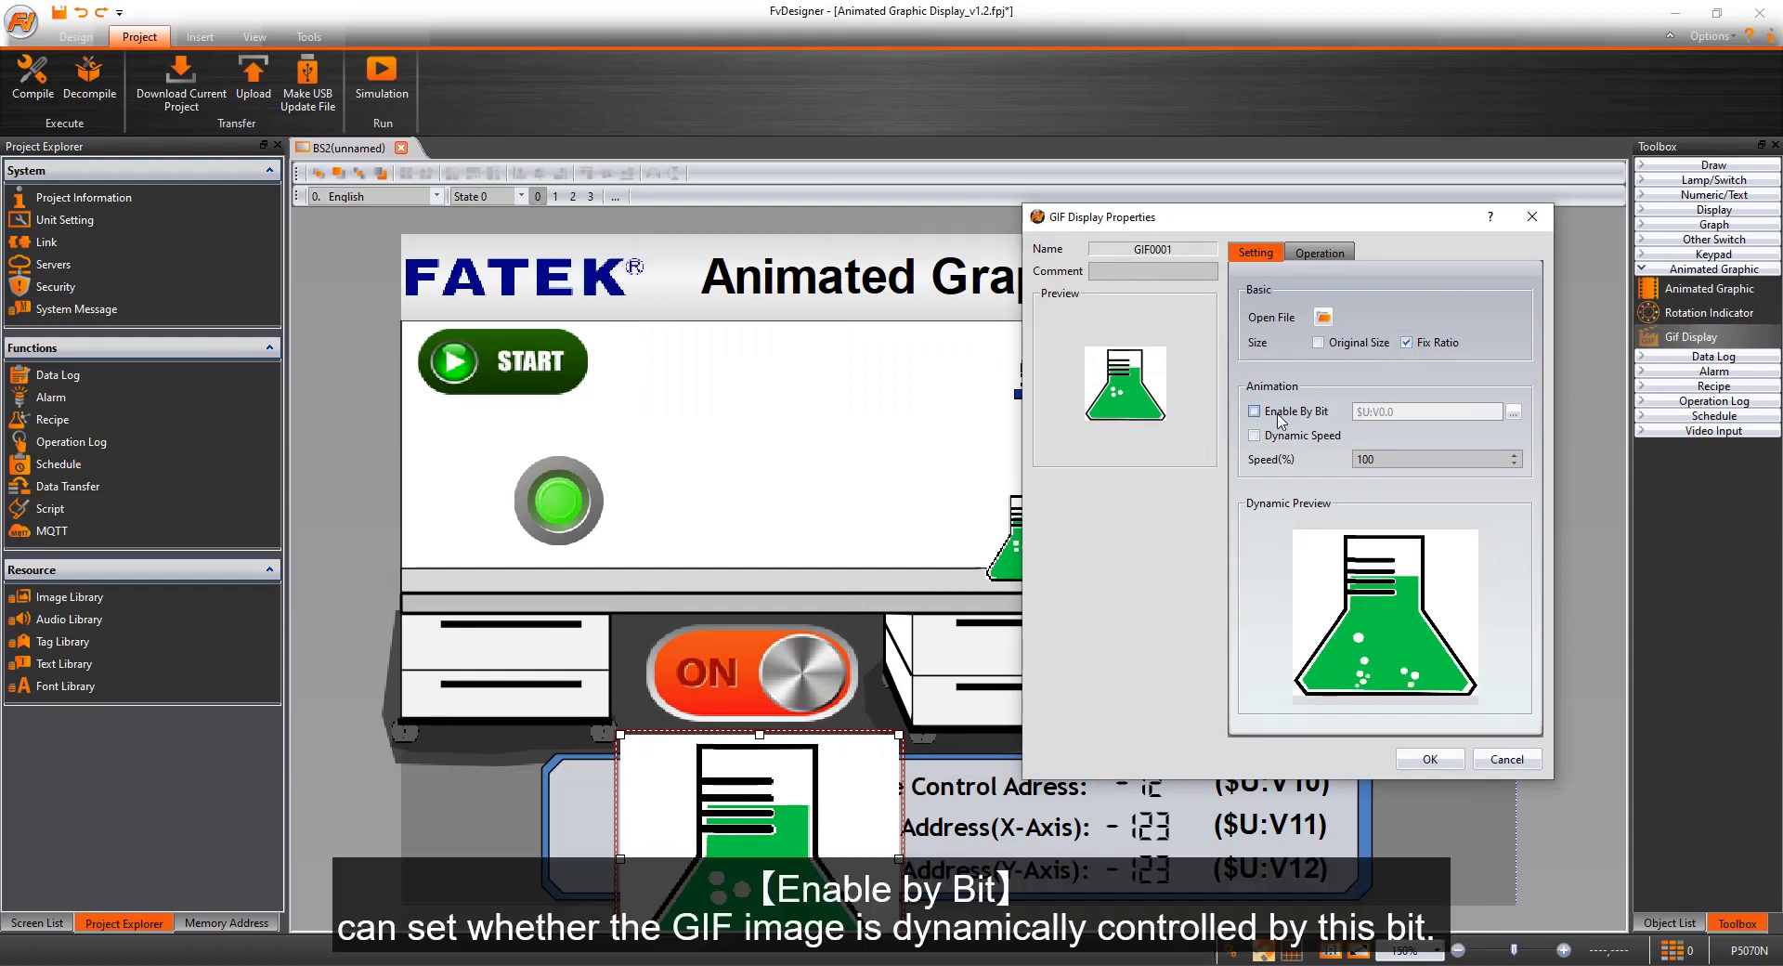
click(1254, 411)
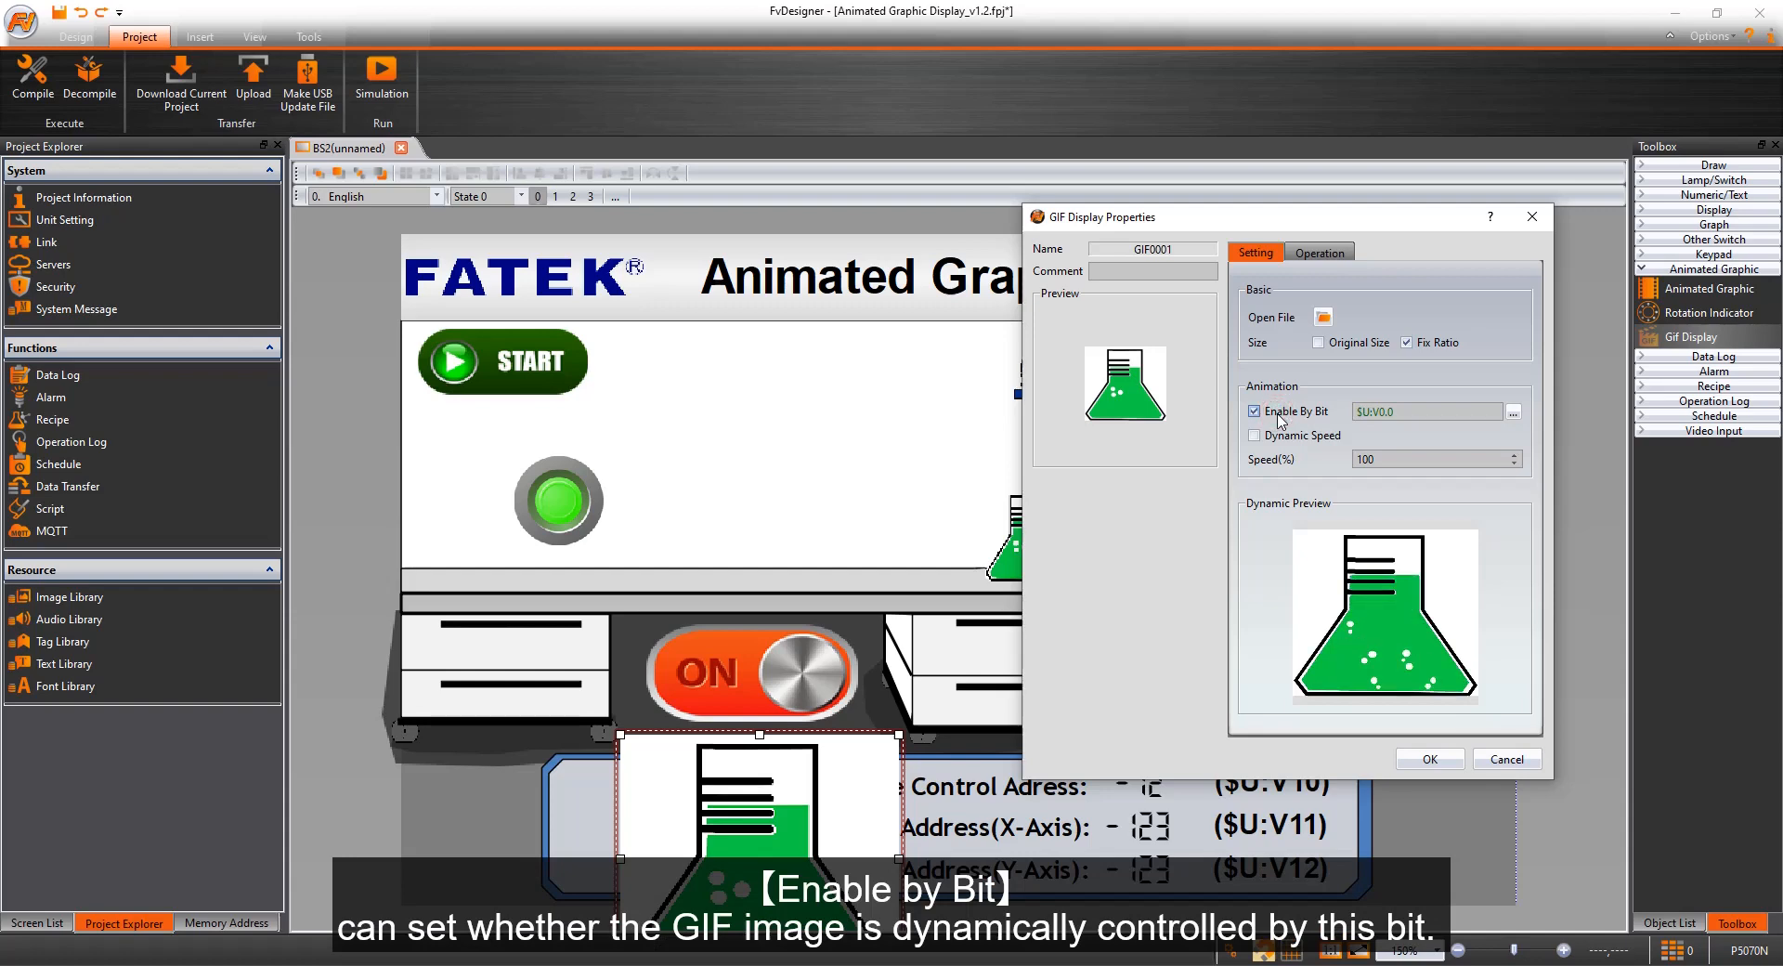
click(1254, 411)
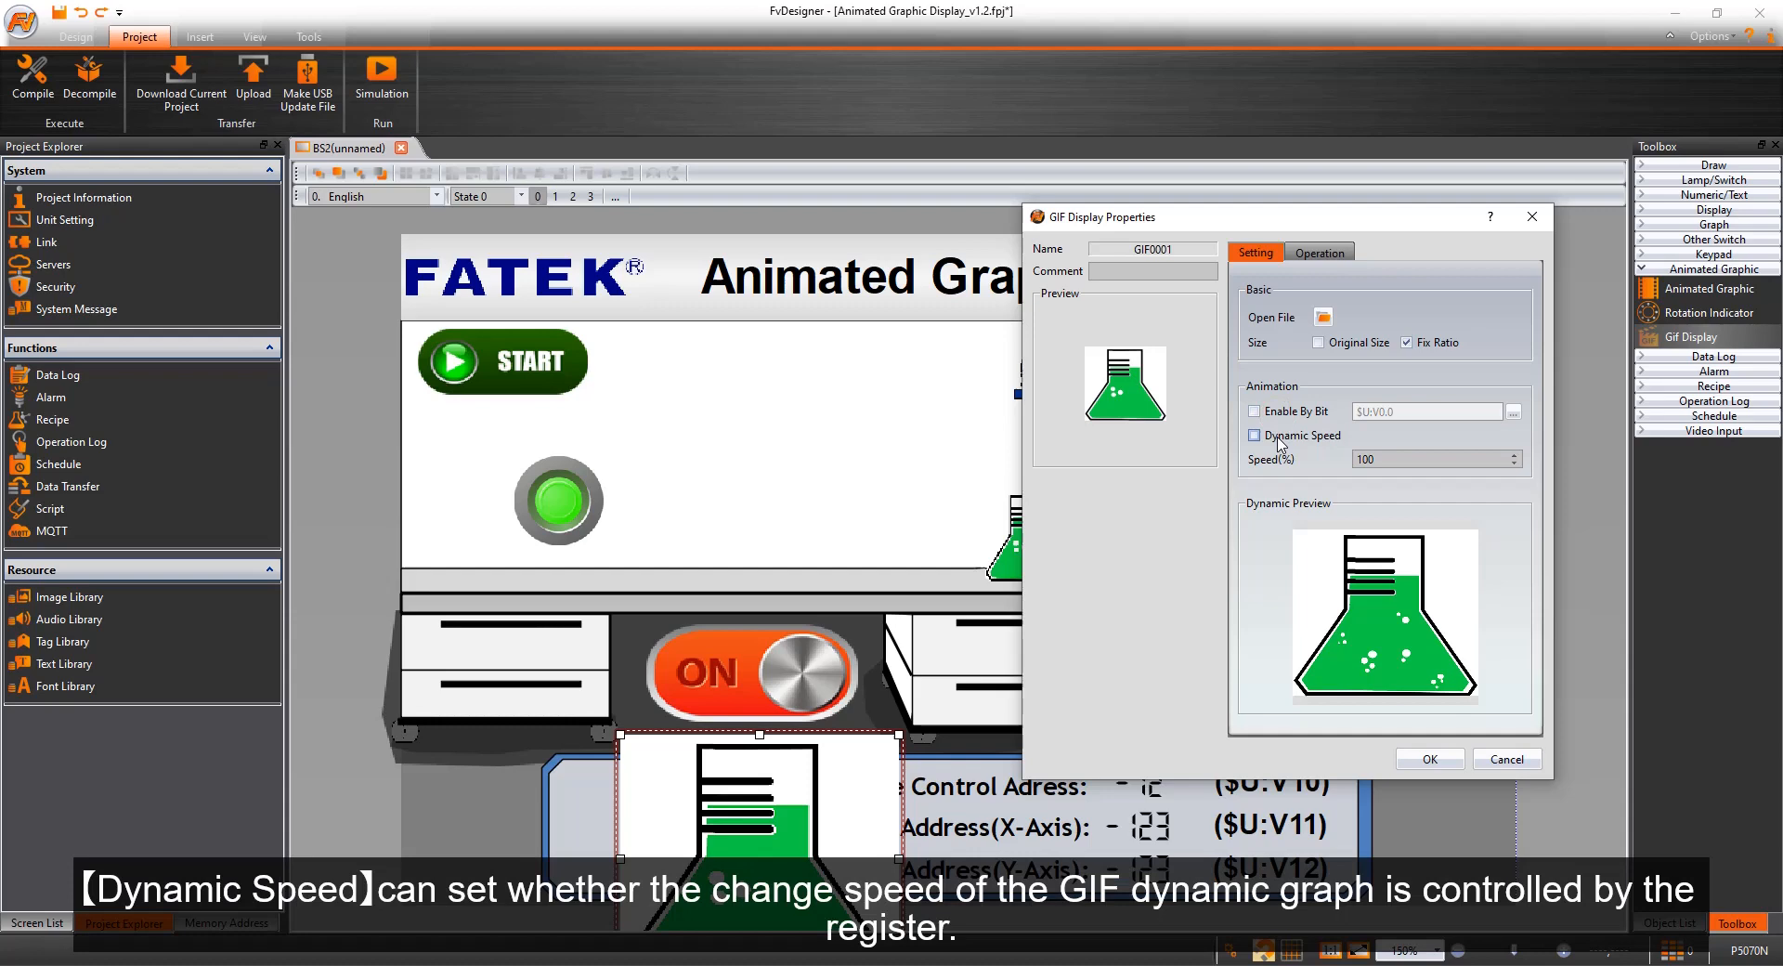
click(1253, 437)
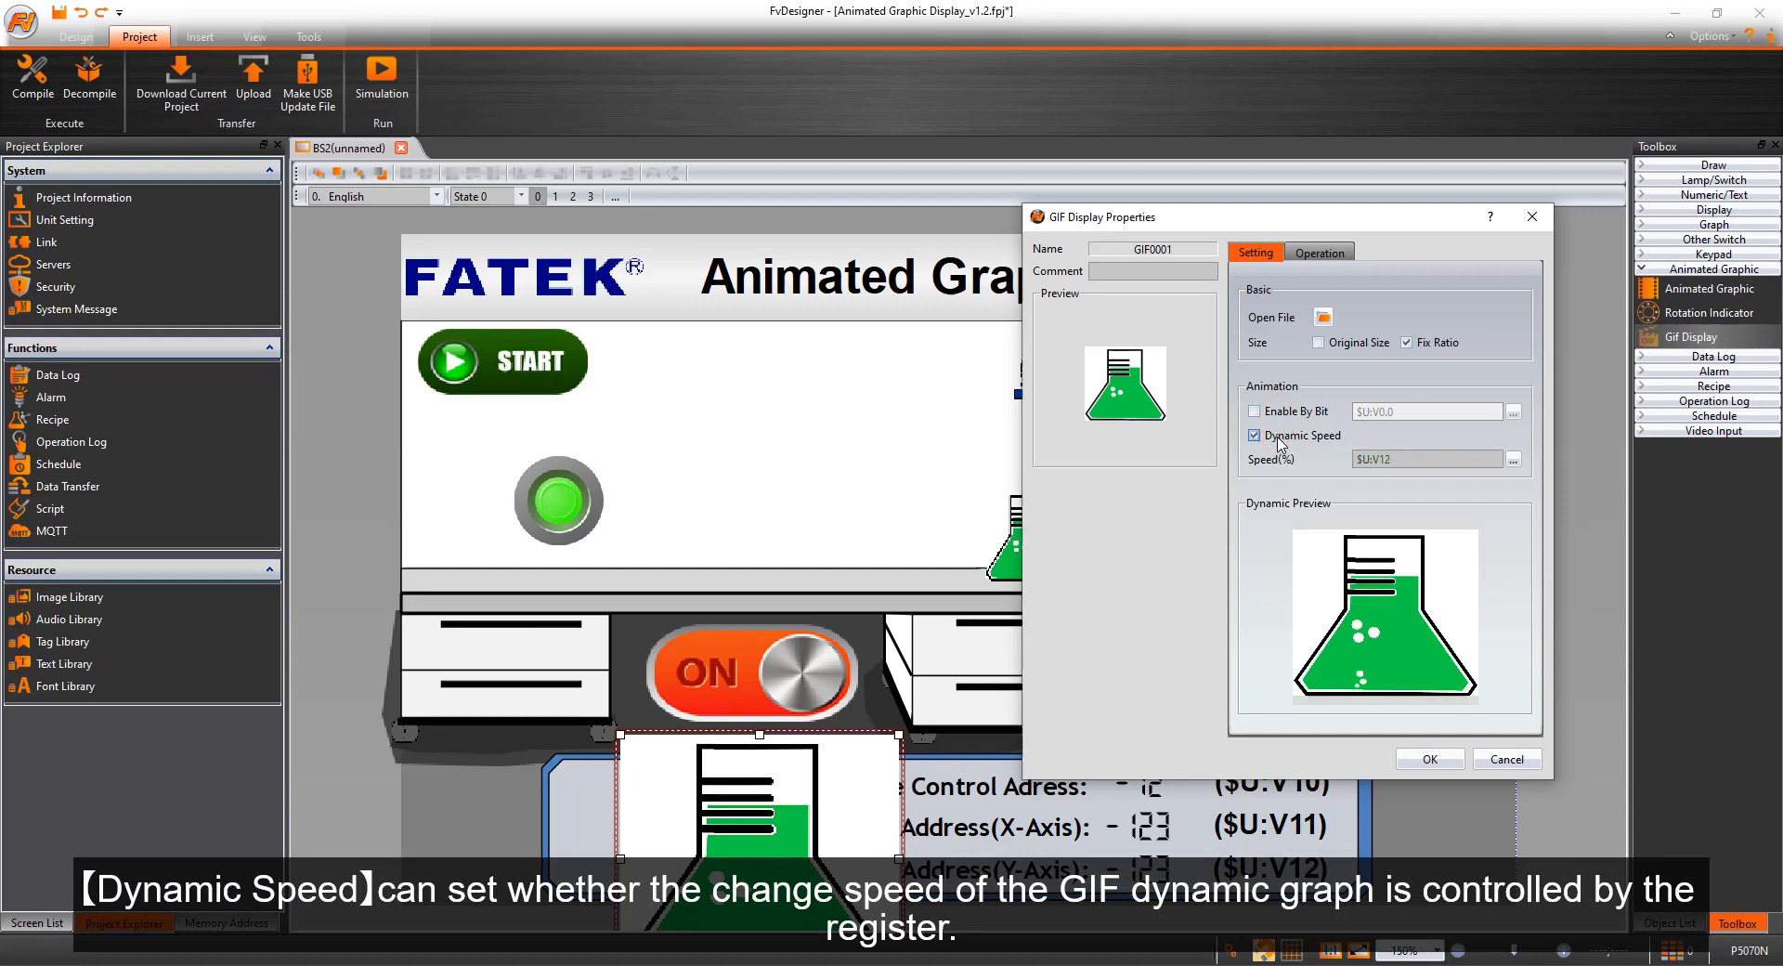
click(1254, 435)
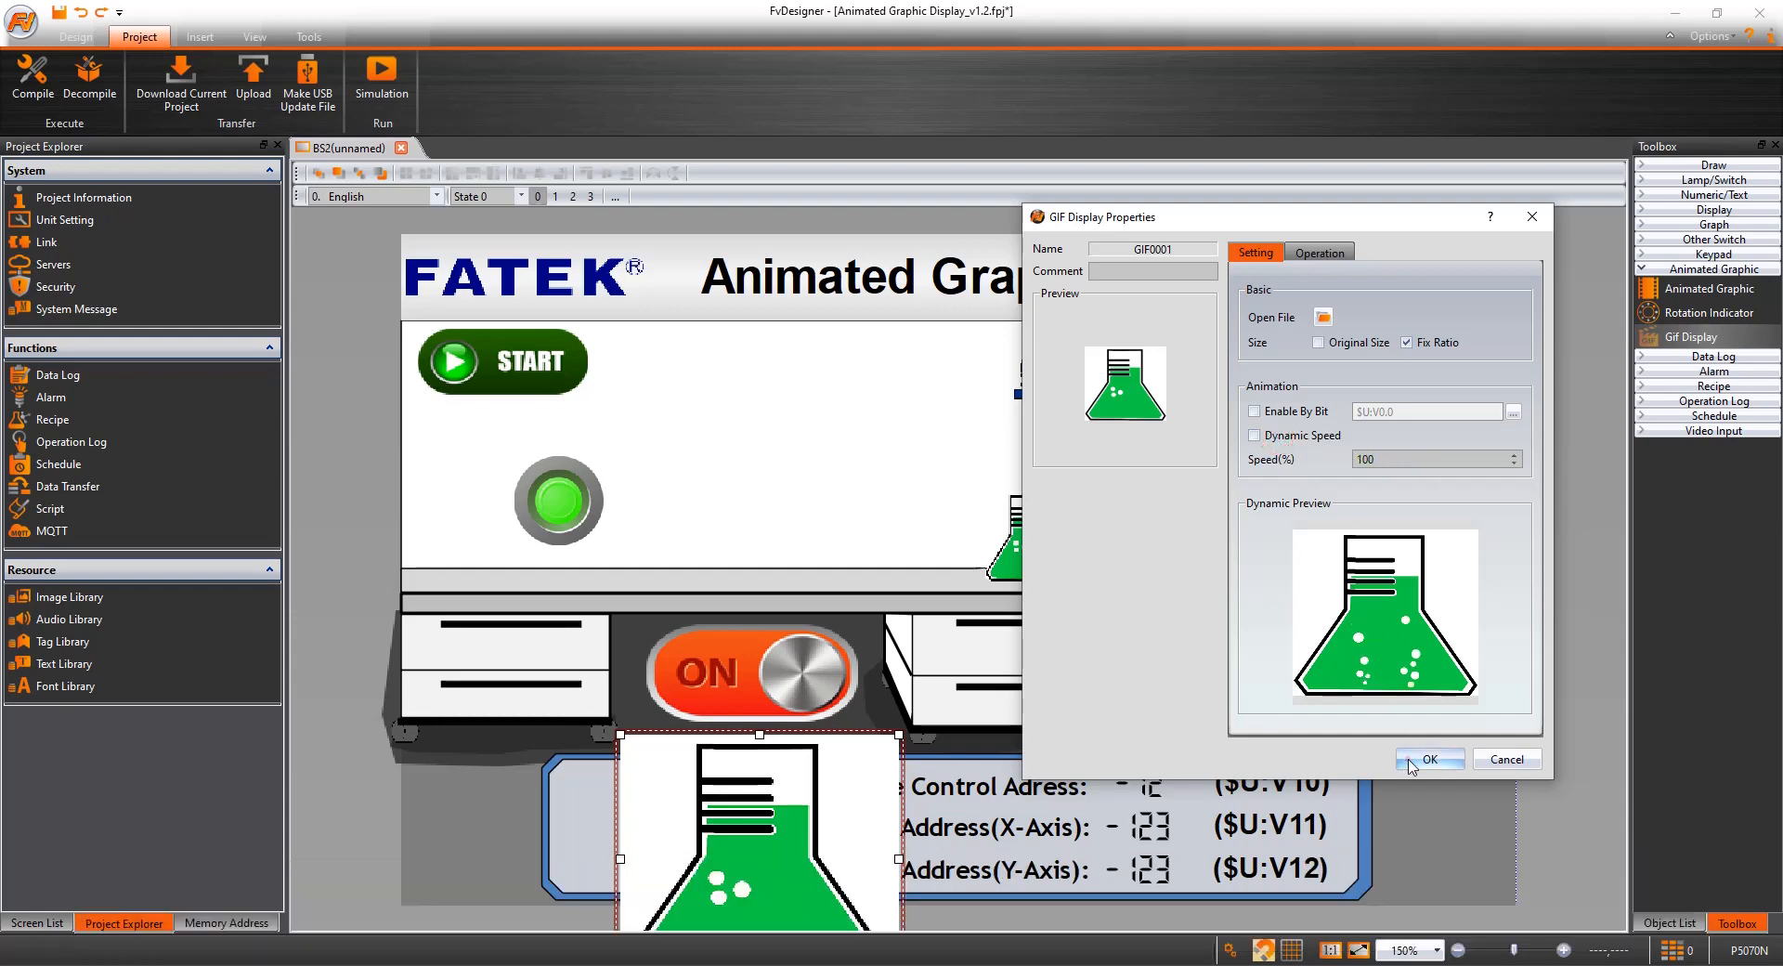
click(1430, 760)
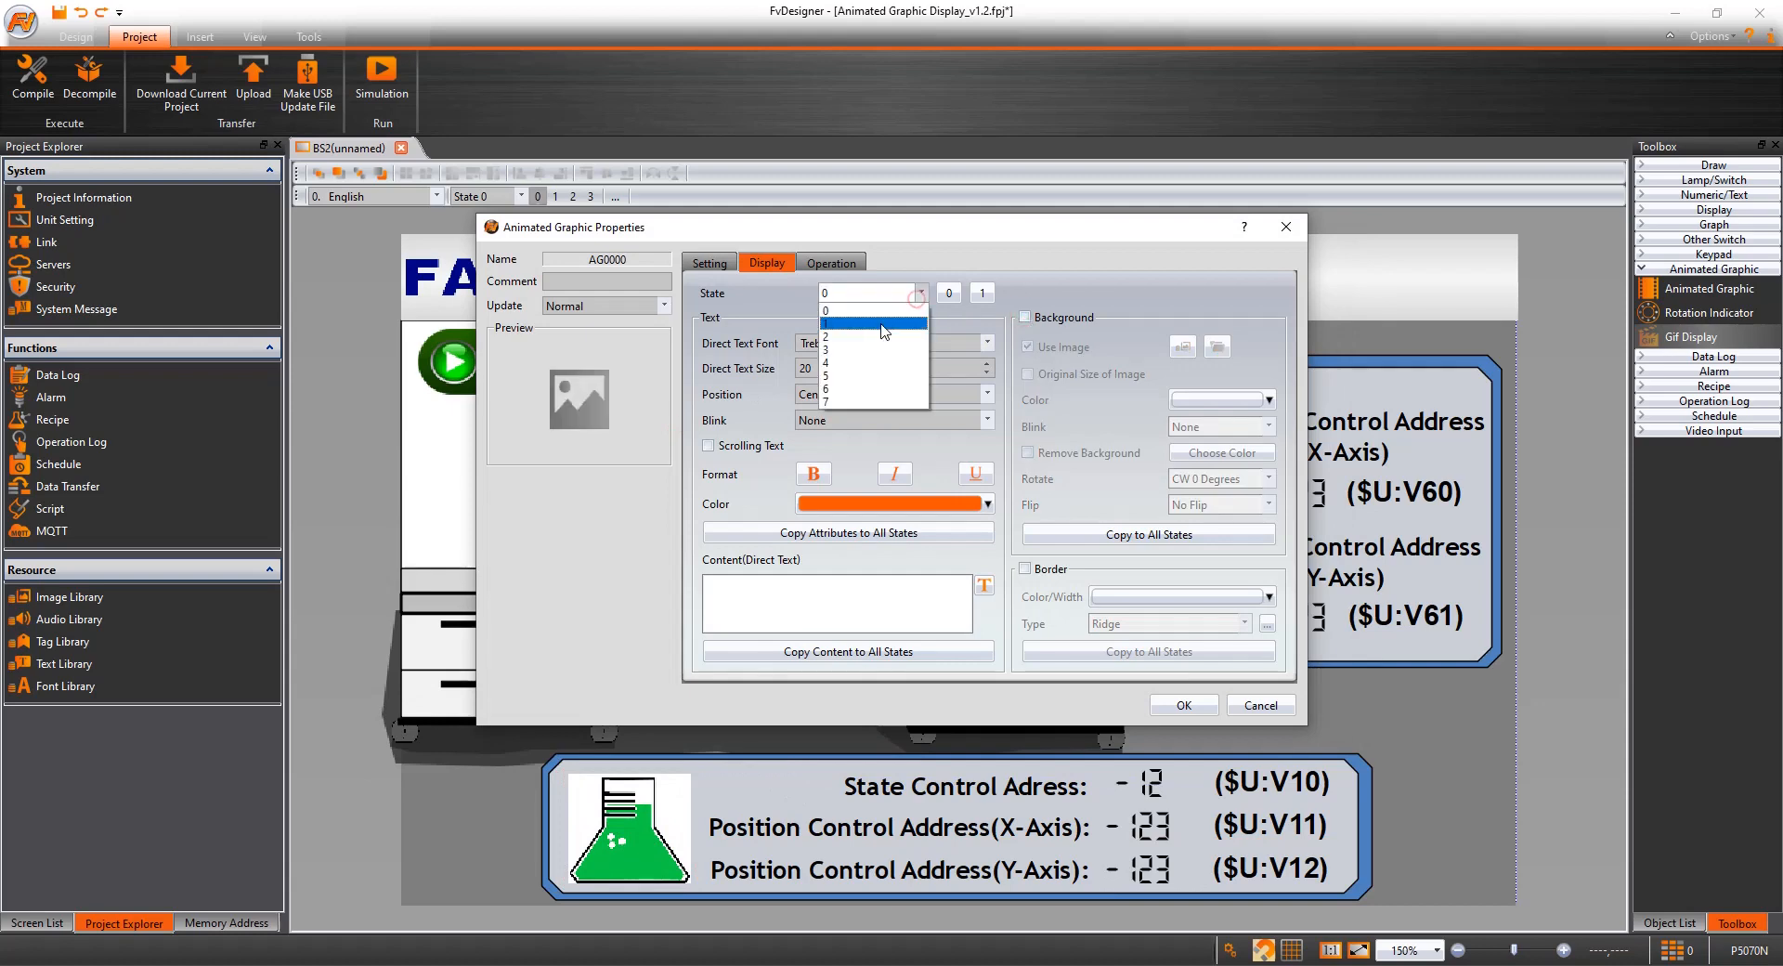
Compile the project, saving changes, and start it in Off-line simulation.
click(870, 332)
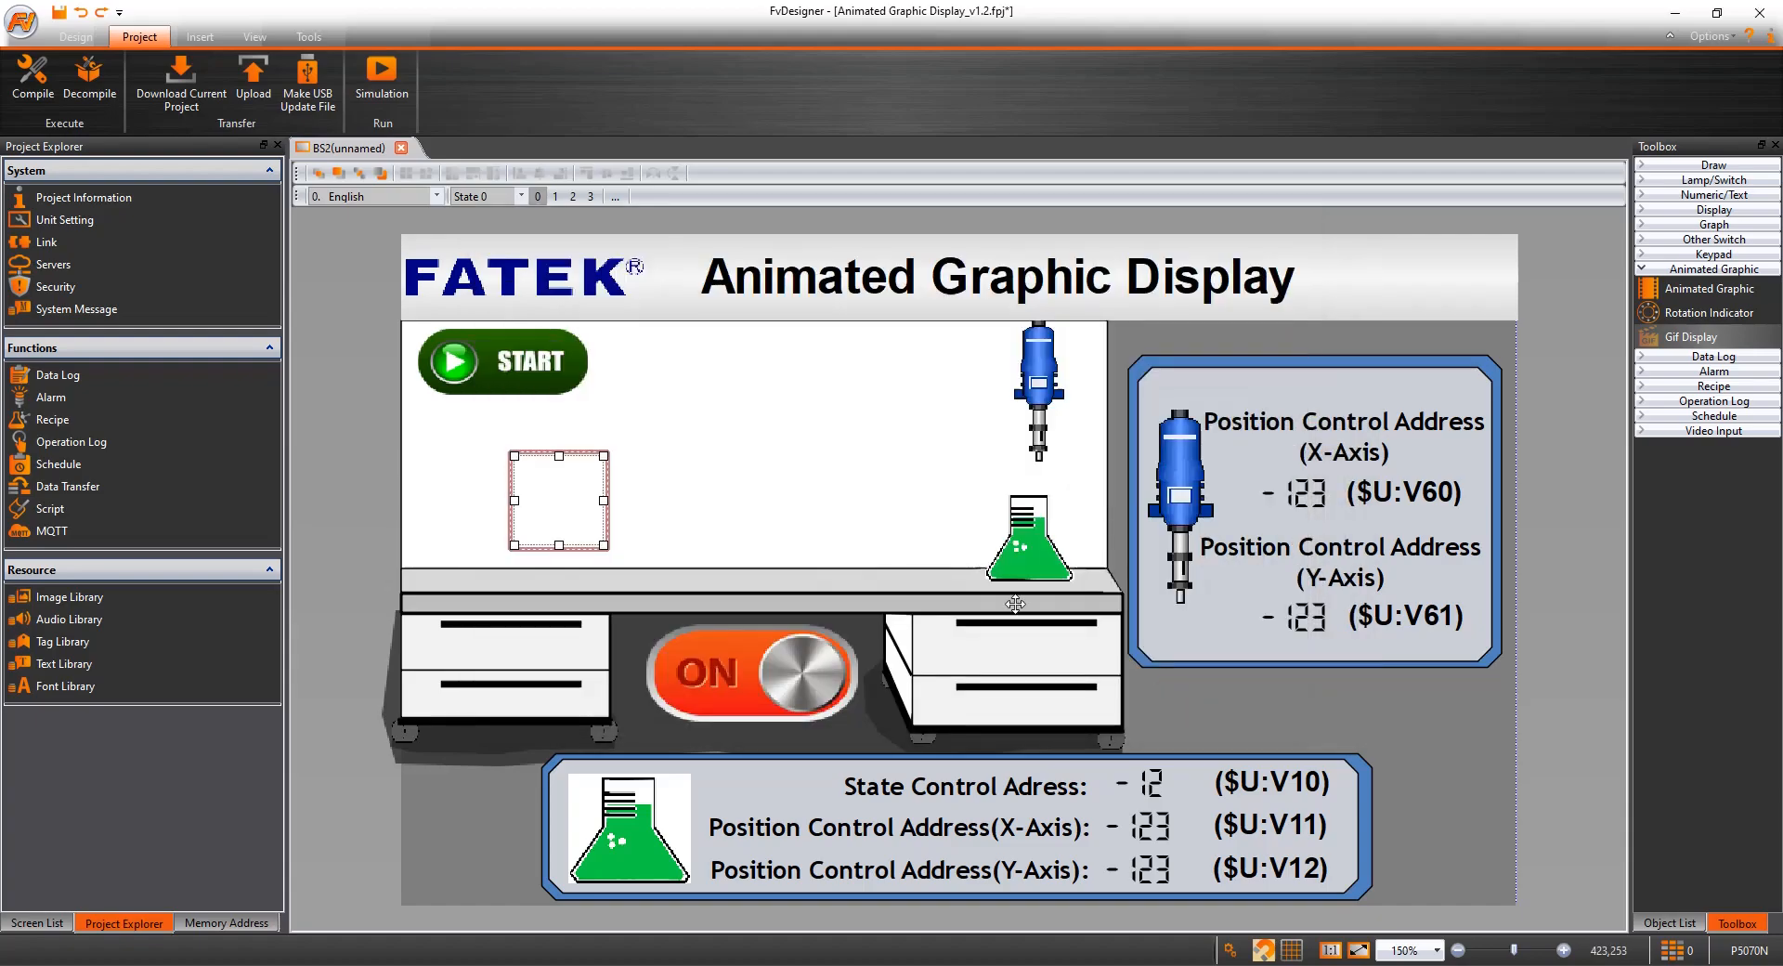
click(31, 80)
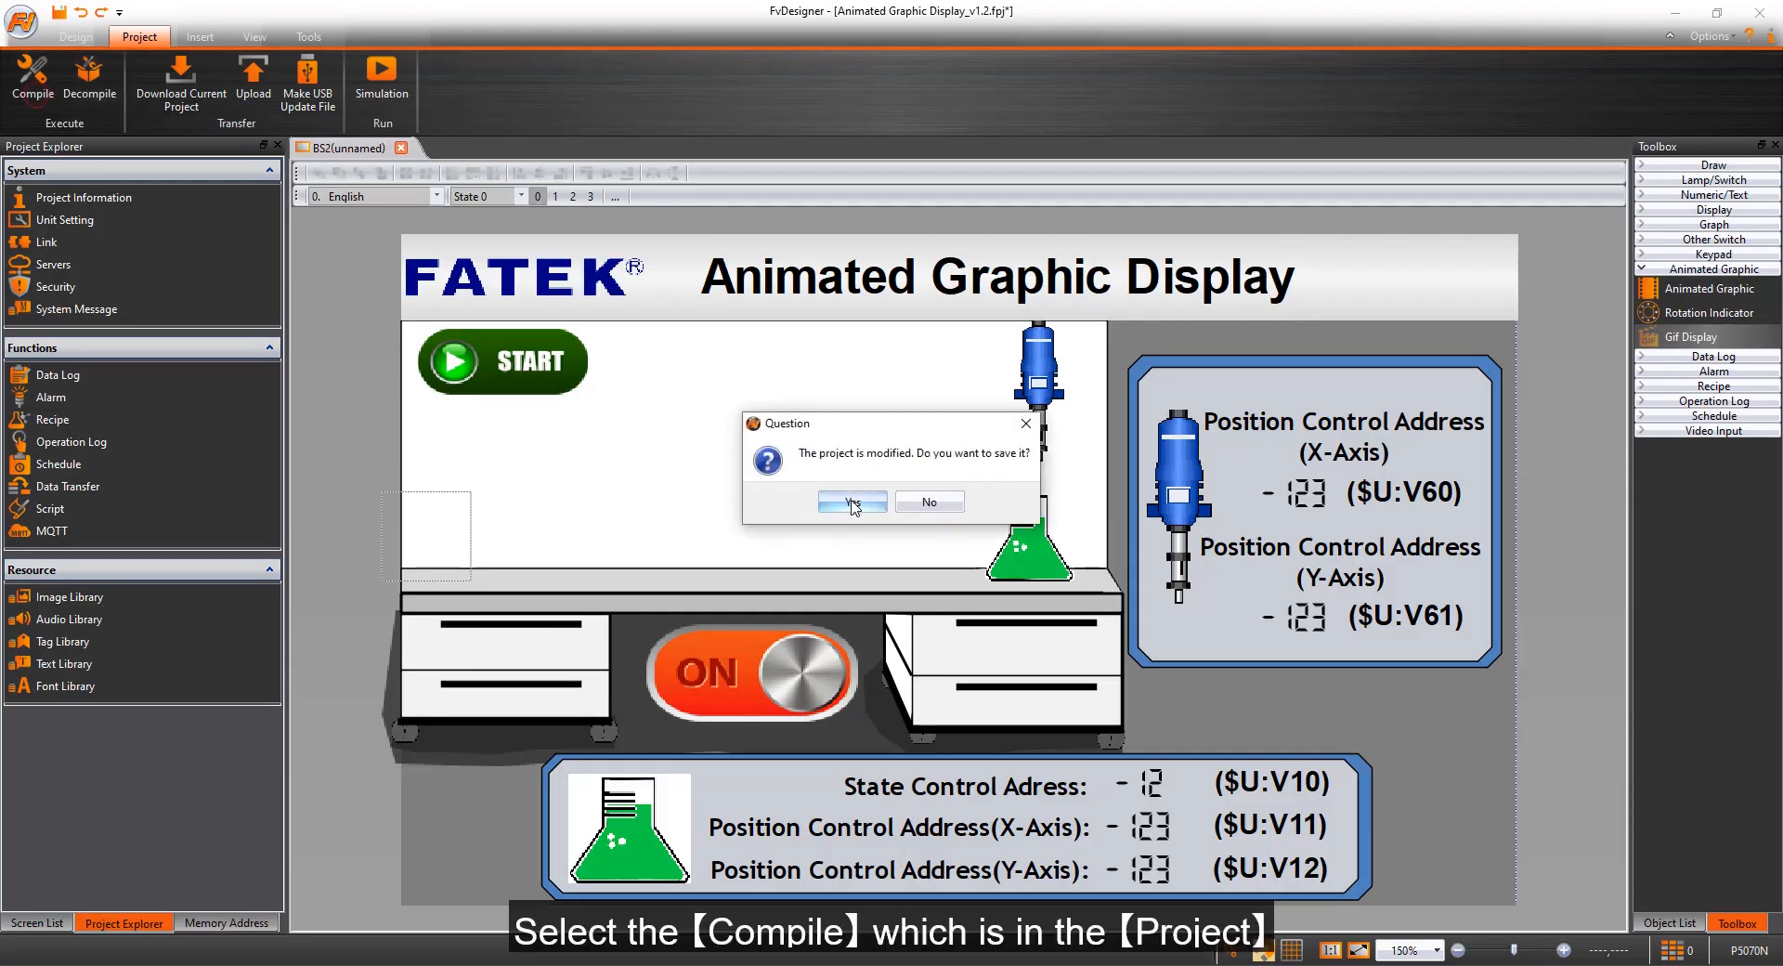
click(851, 501)
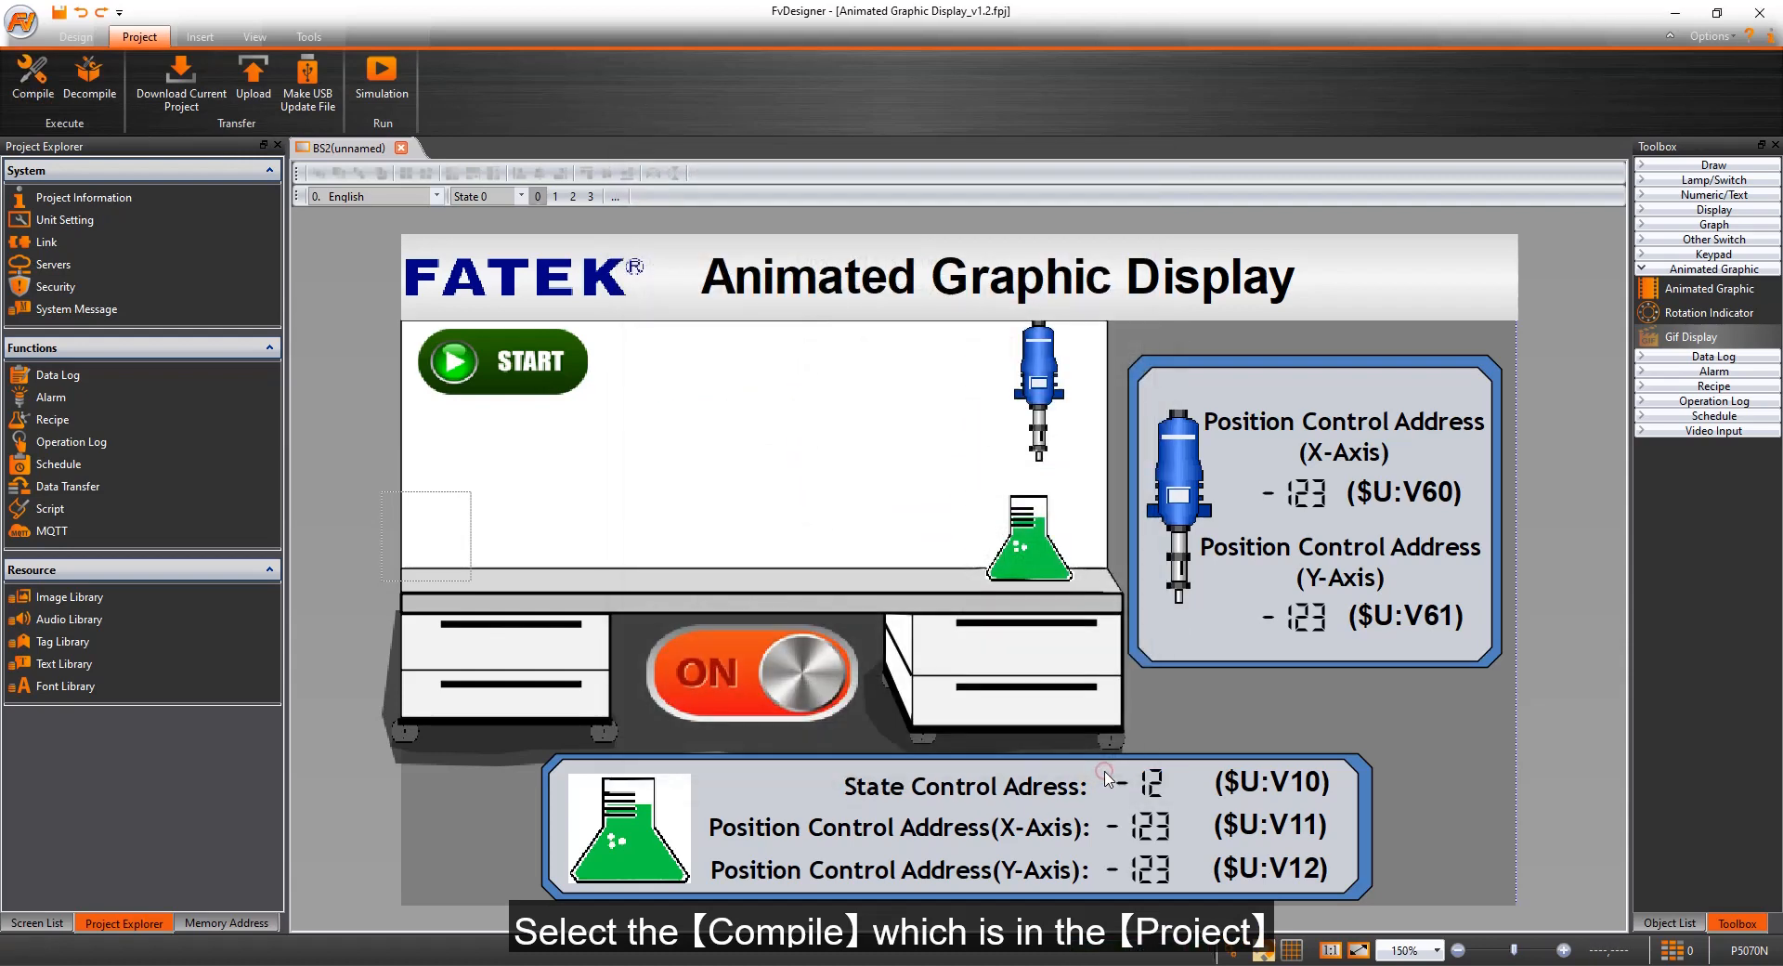
click(381, 75)
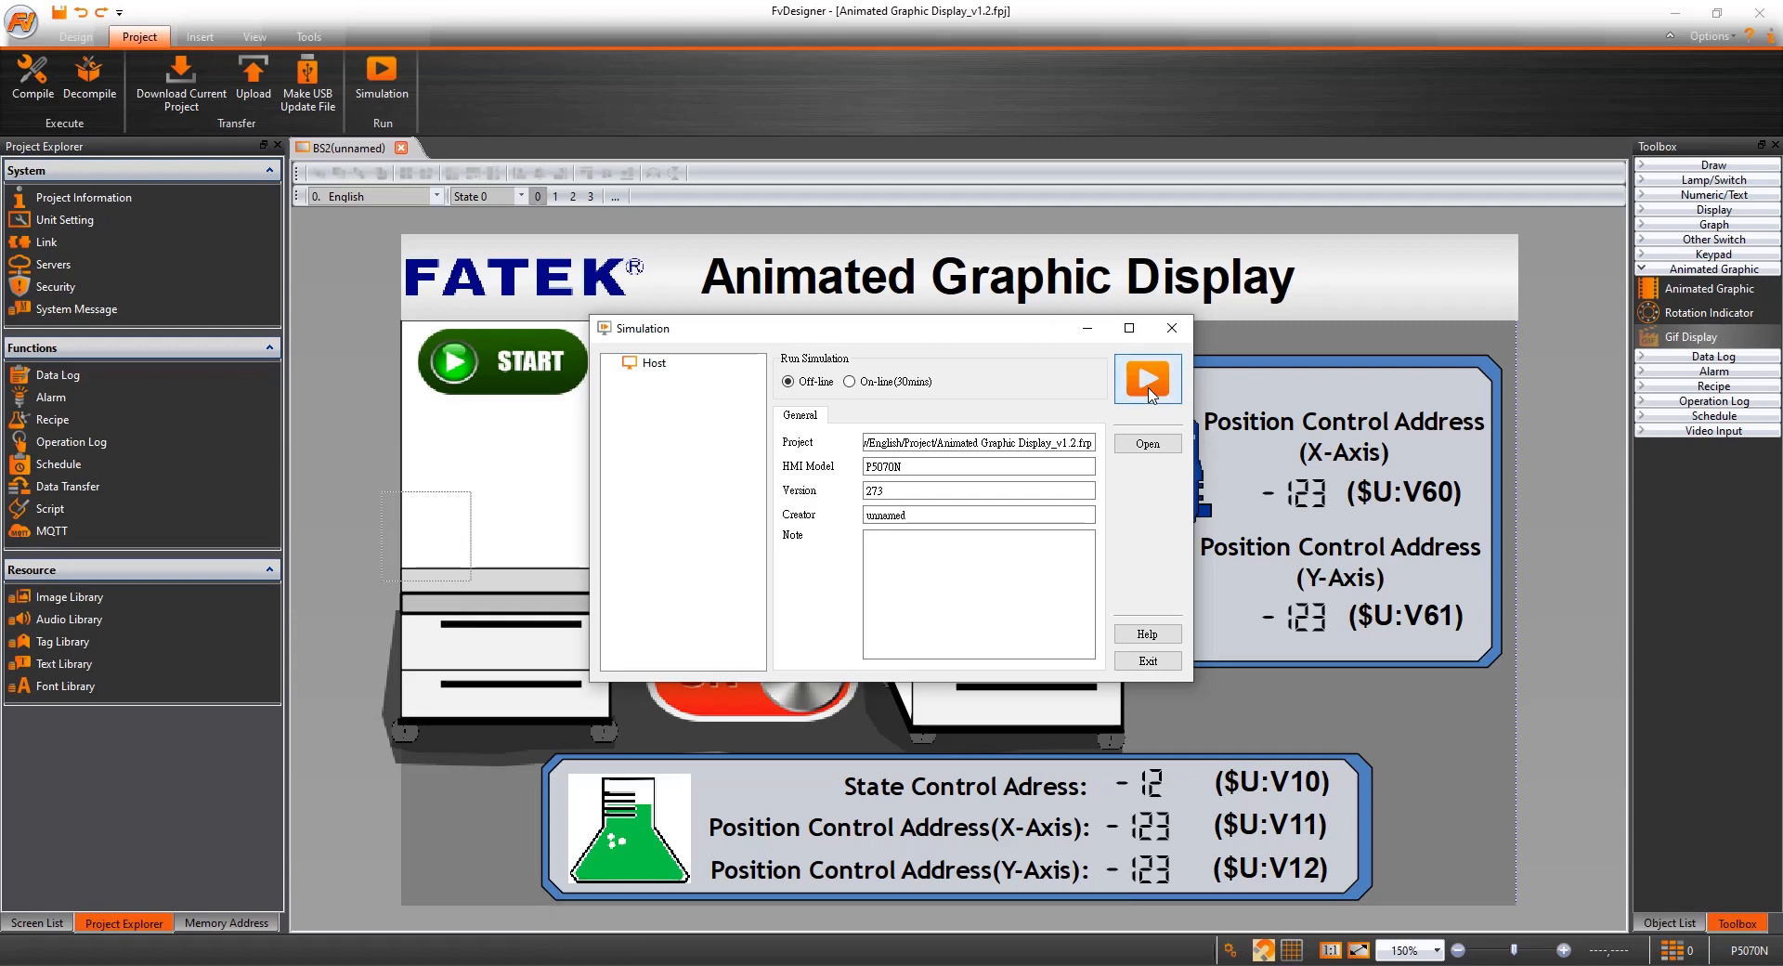
click(1148, 377)
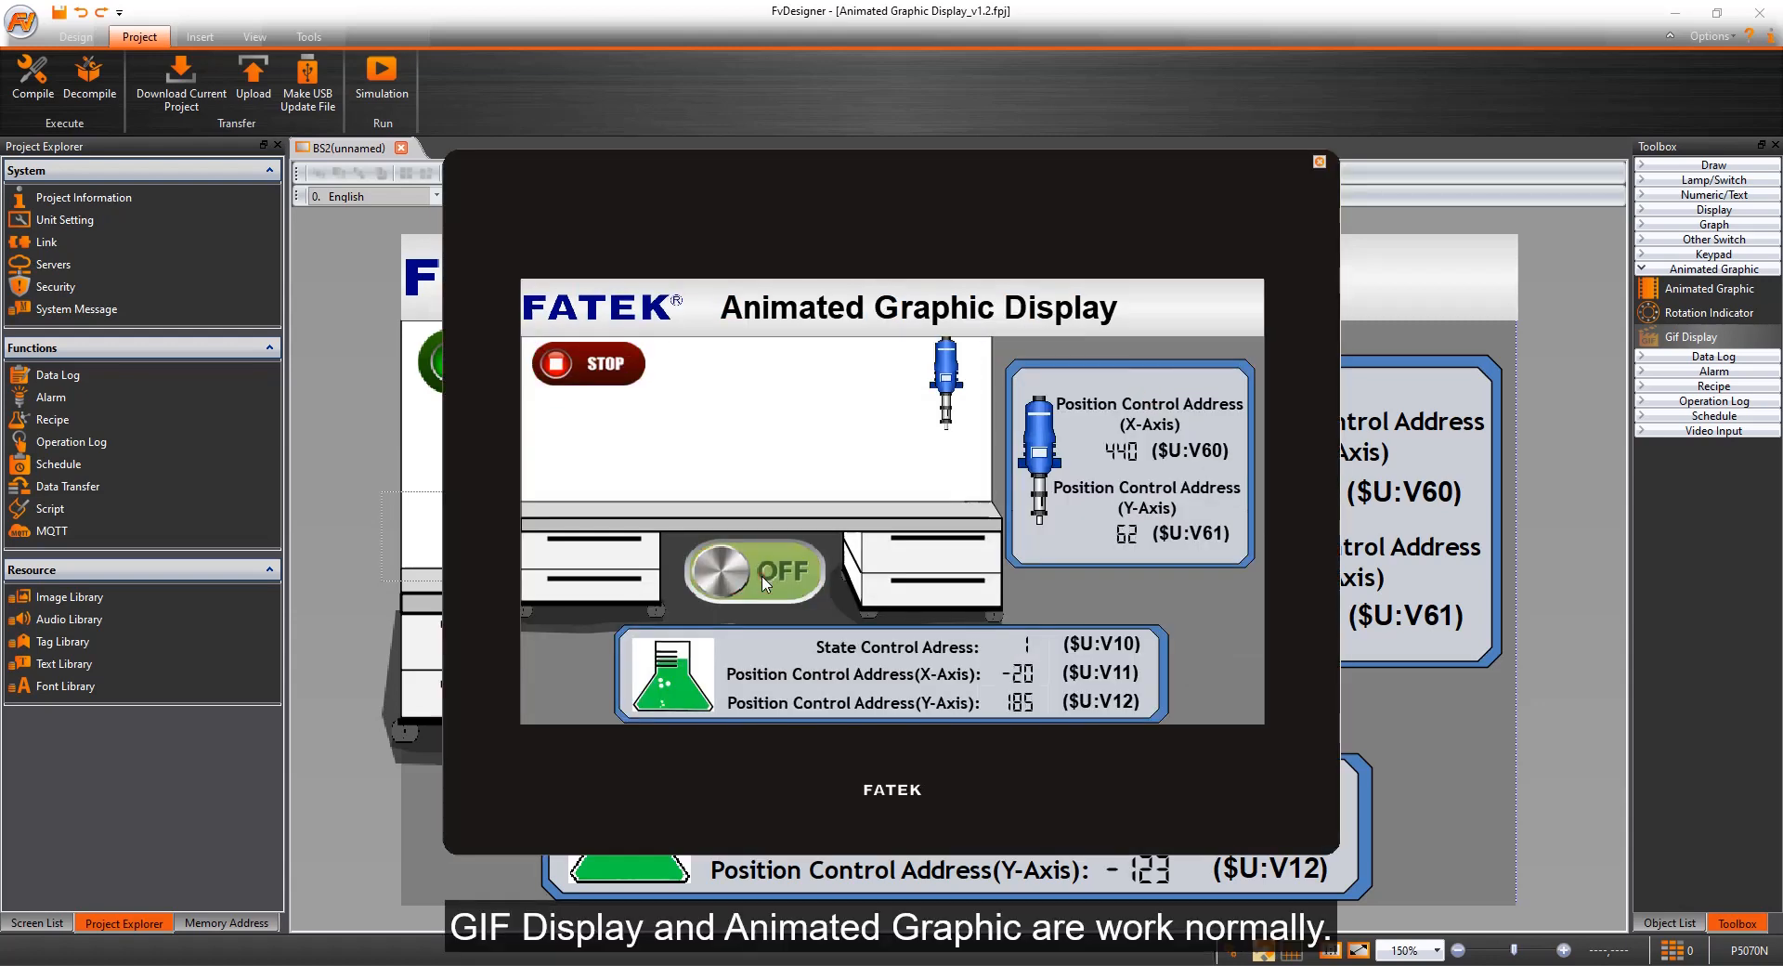